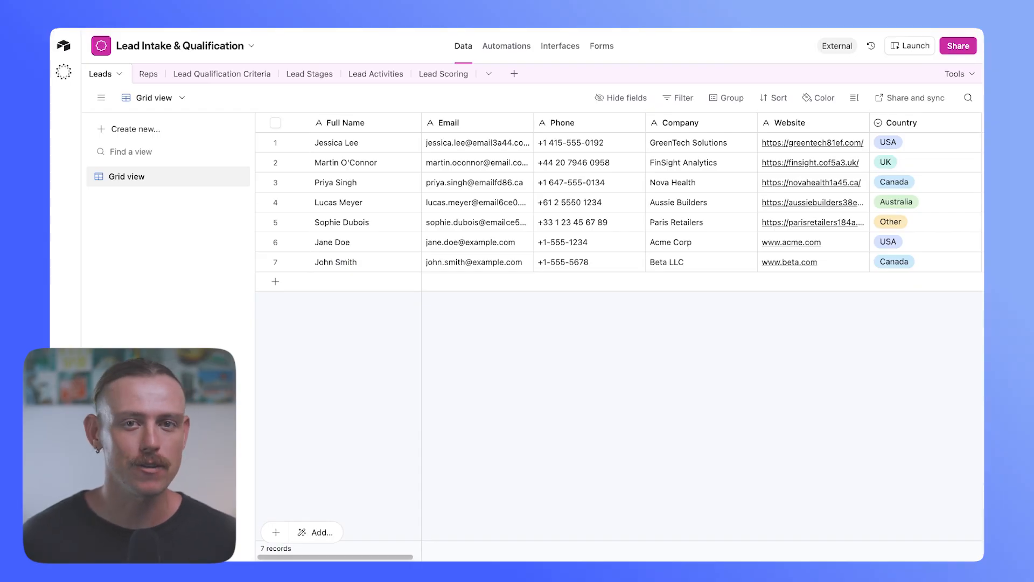
mouse_move(323, 178)
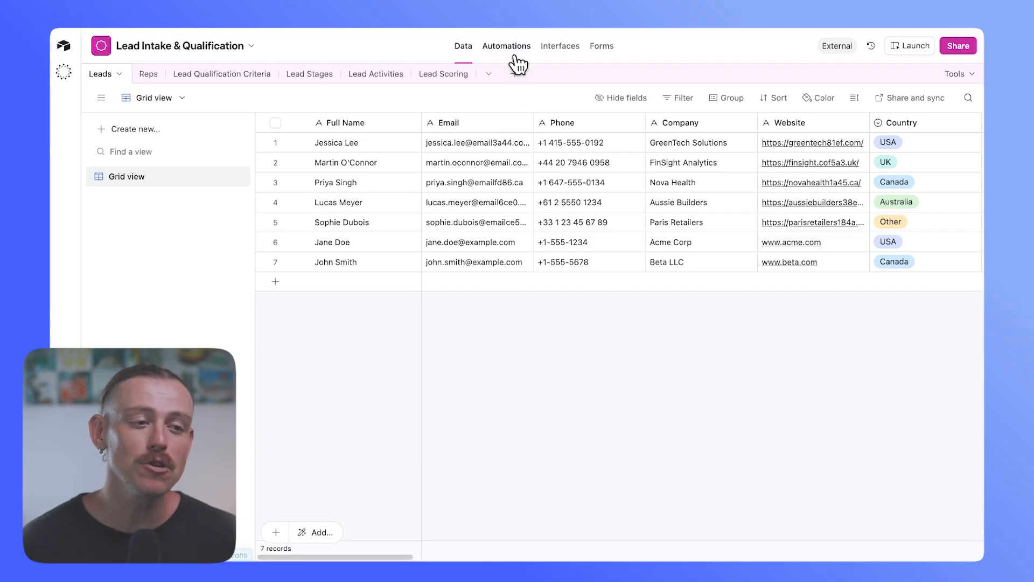
Step: Show the Lead Intake & Qualification base's Automations view
left_click(506, 46)
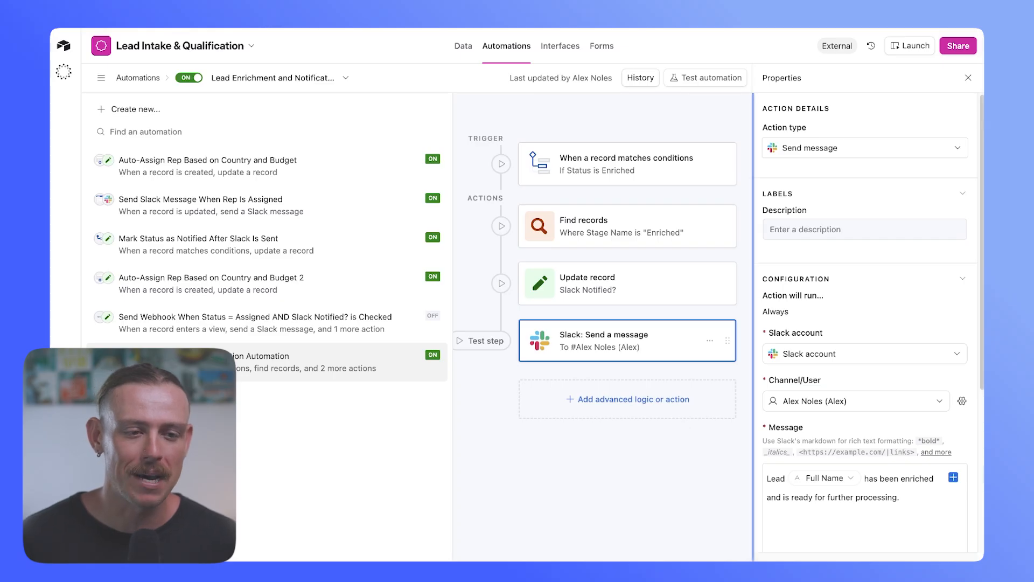
mouse_move(282, 155)
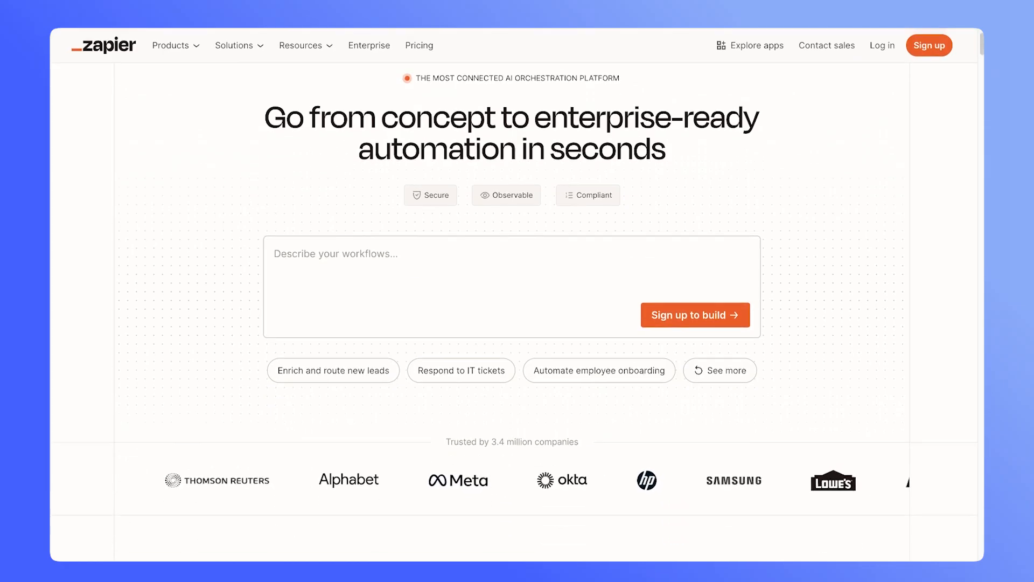
scroll("down", 3)
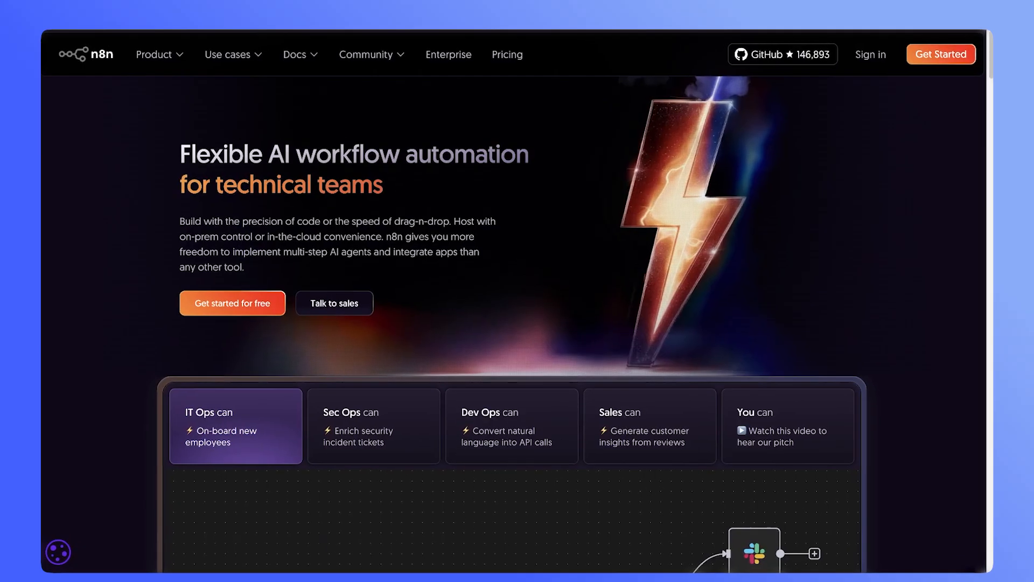
Step: Scroll down the n8n homepage toward sign-in and the new workflow
scroll("down", 3)
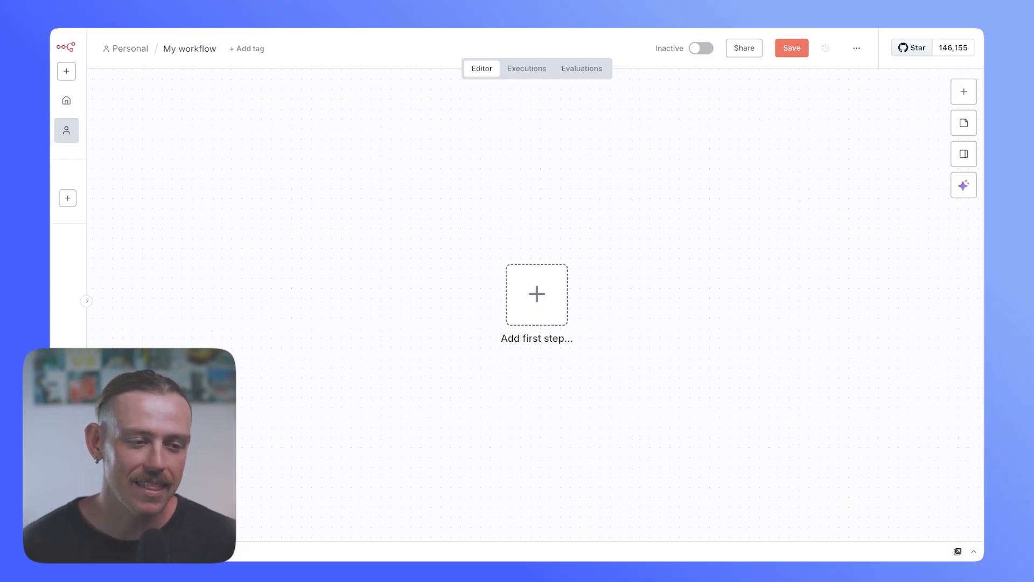
Step: Add an Airtable 'On new Airtable event' trigger and start creating a new Airtable credential
left_click(537, 295)
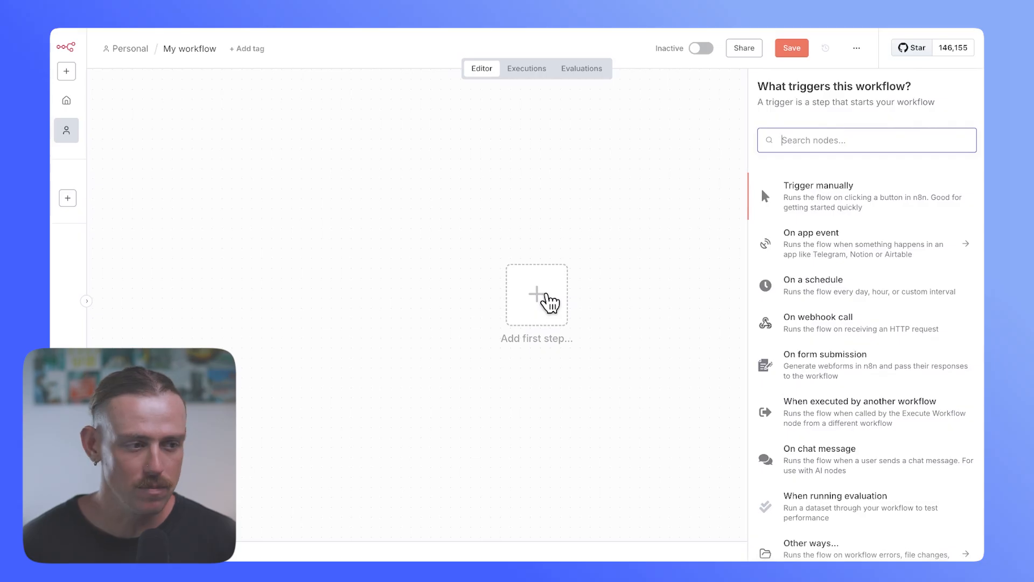
type("airt")
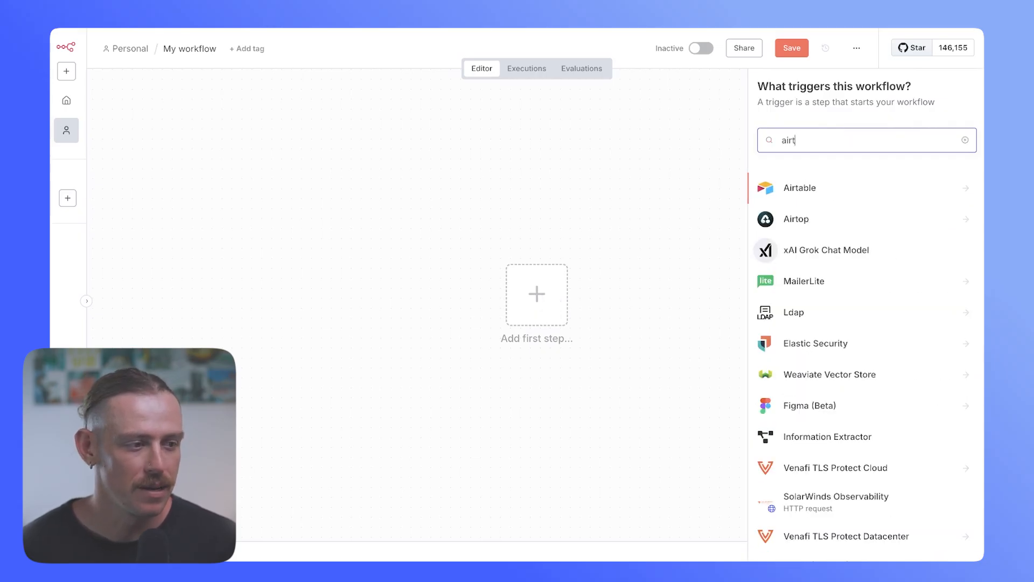
left_click(798, 188)
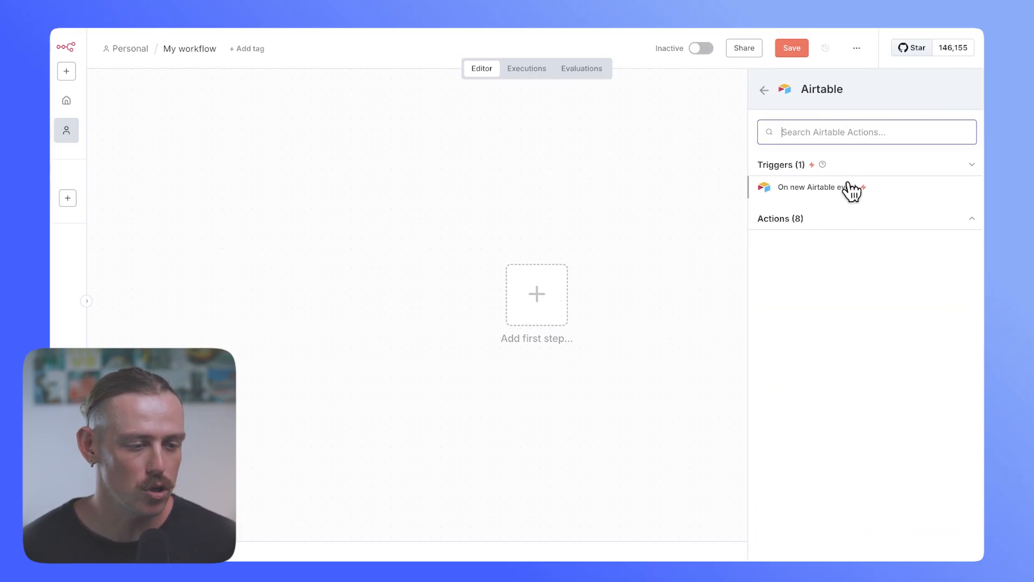
left_click(809, 186)
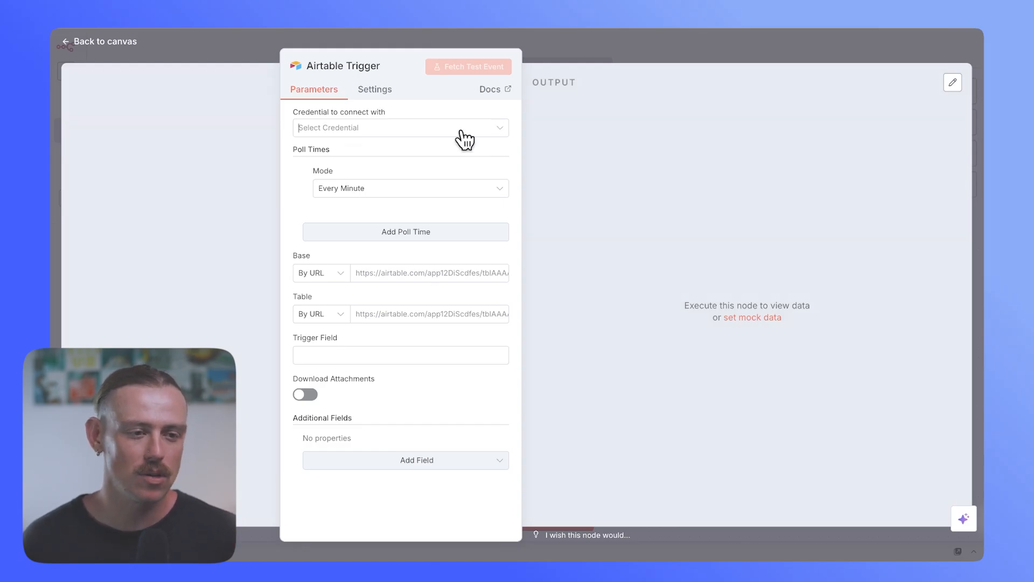
left_click(401, 127)
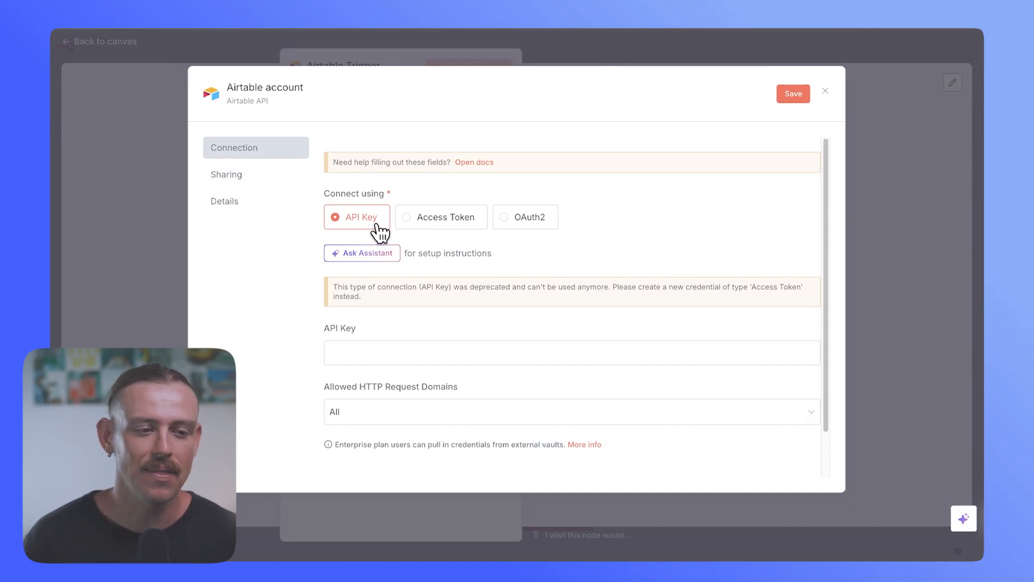
left_click(441, 217)
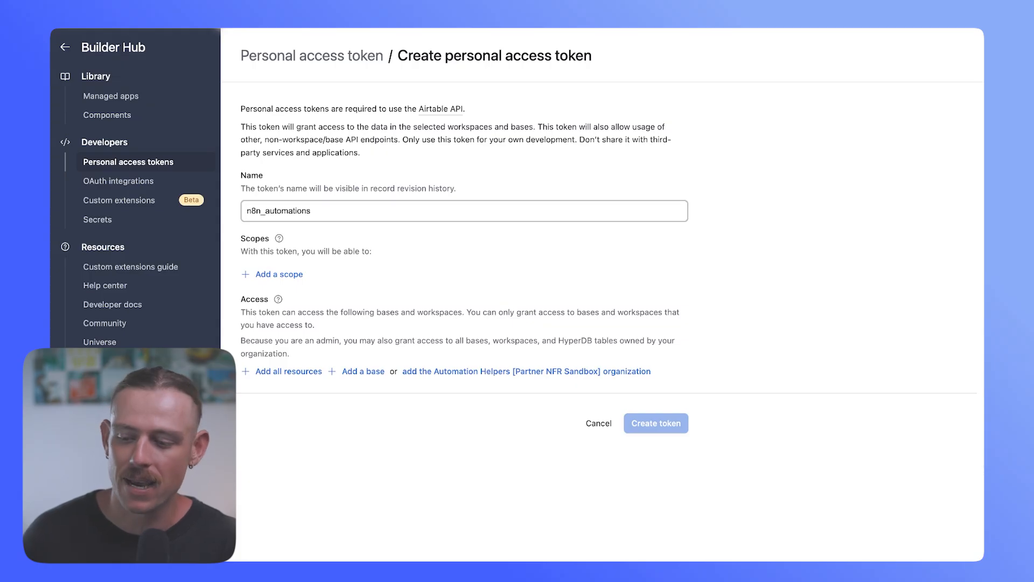
Step: Grant the token data.records:read, data.records:write and schema.bases:read scopes
left_click(271, 274)
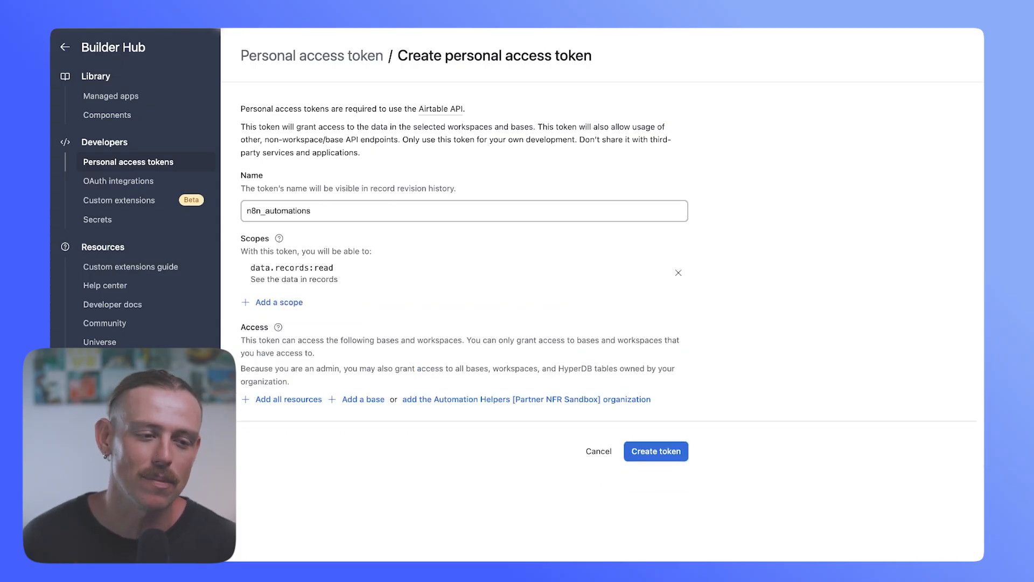
left_click(279, 302)
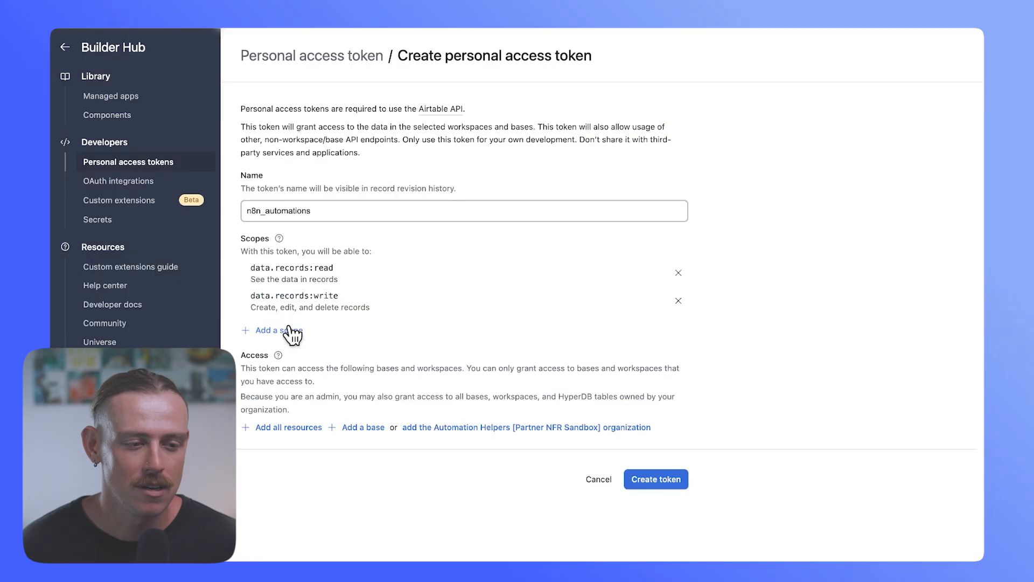
left_click(272, 330)
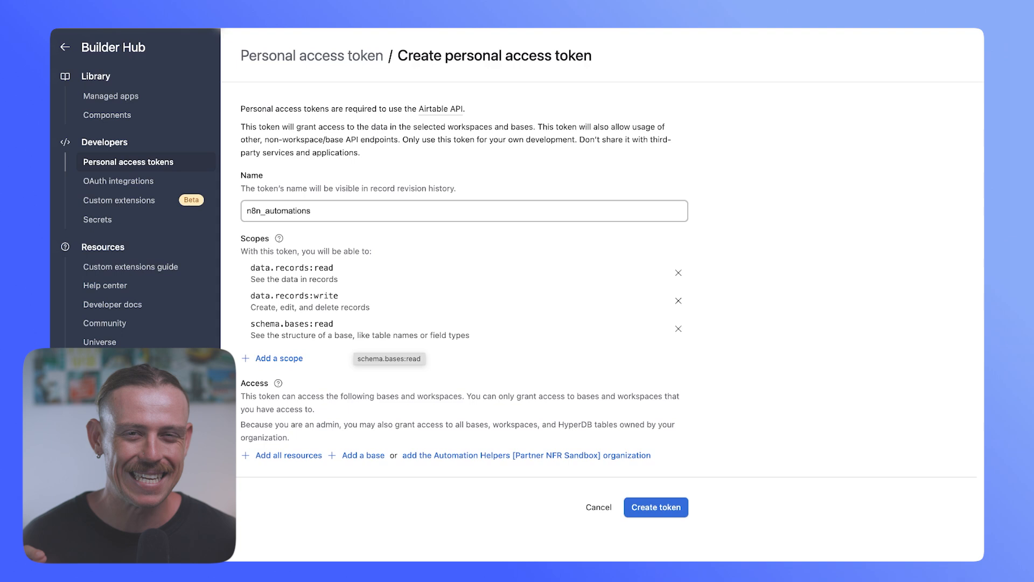
Step: Give the token access to all bases and create the n8n_automations token
left_click(287, 454)
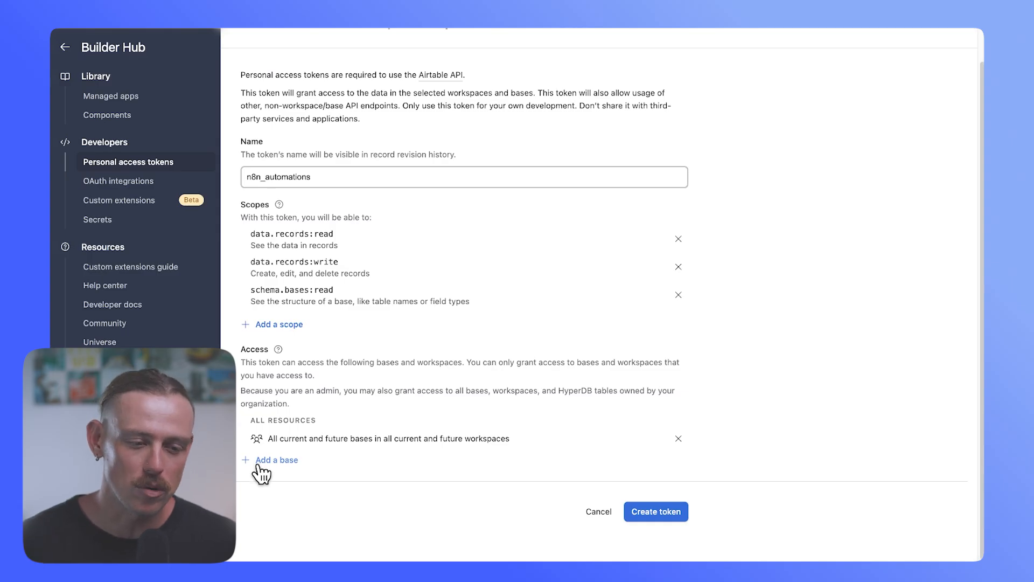
left_click(656, 510)
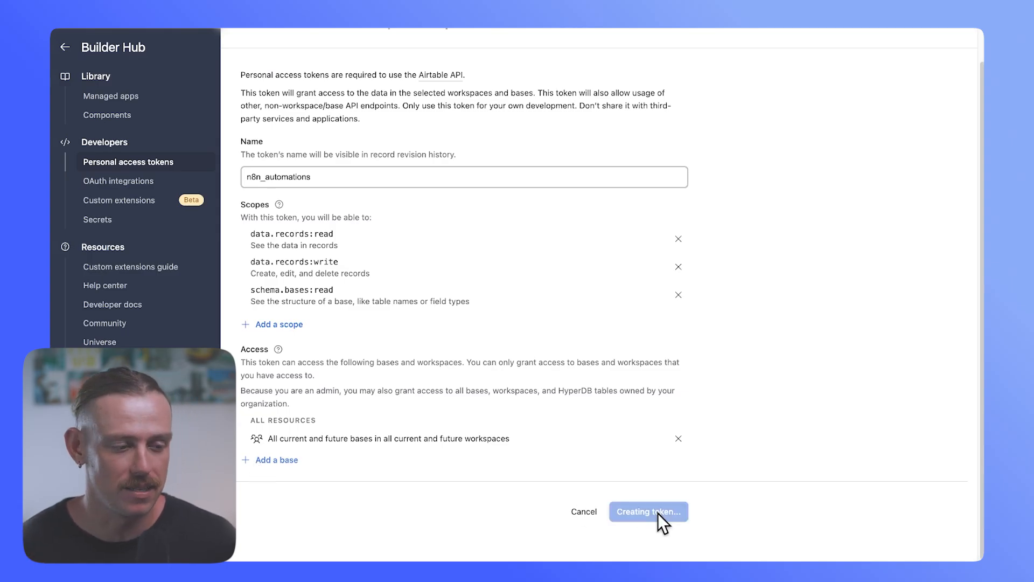
left_click(648, 511)
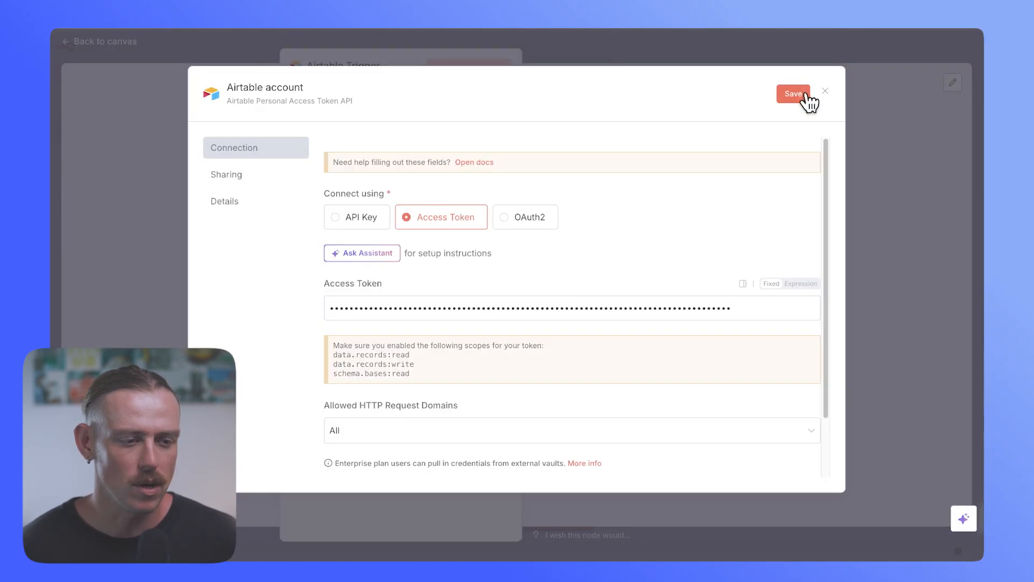
Step: Save the Airtable access-token credential in n8n
left_click(794, 94)
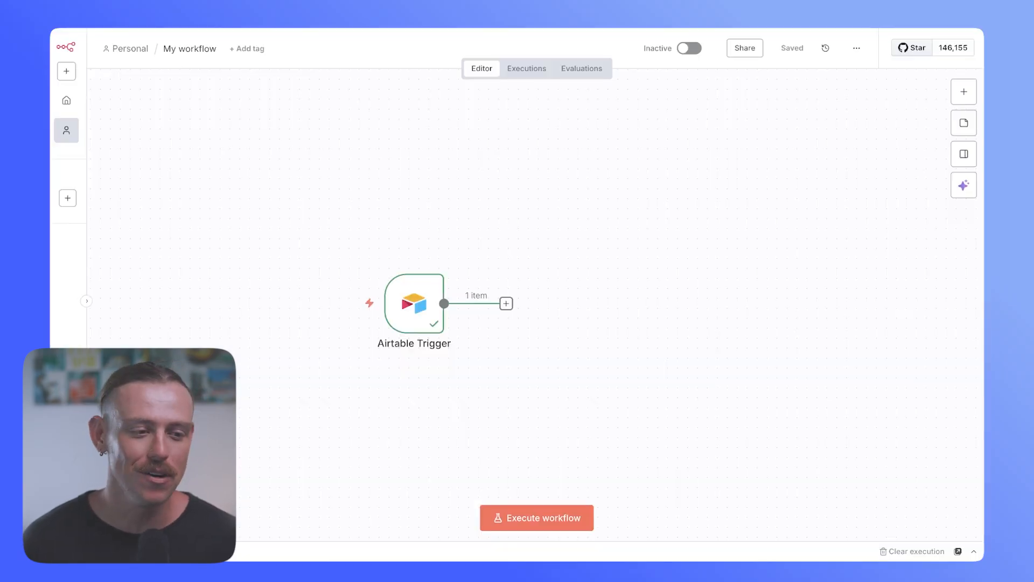
mouse_move(419, 307)
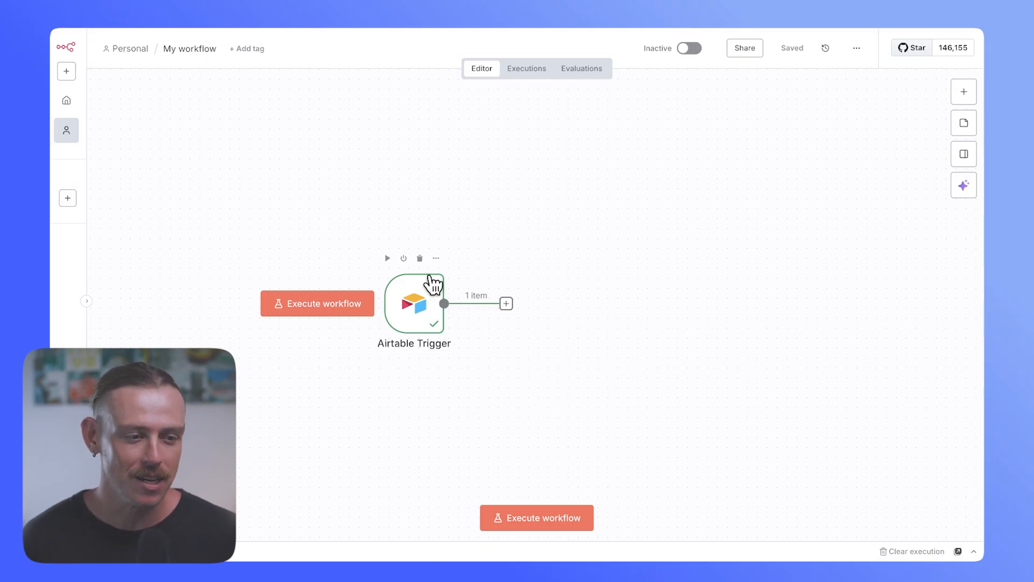
mouse_move(506, 304)
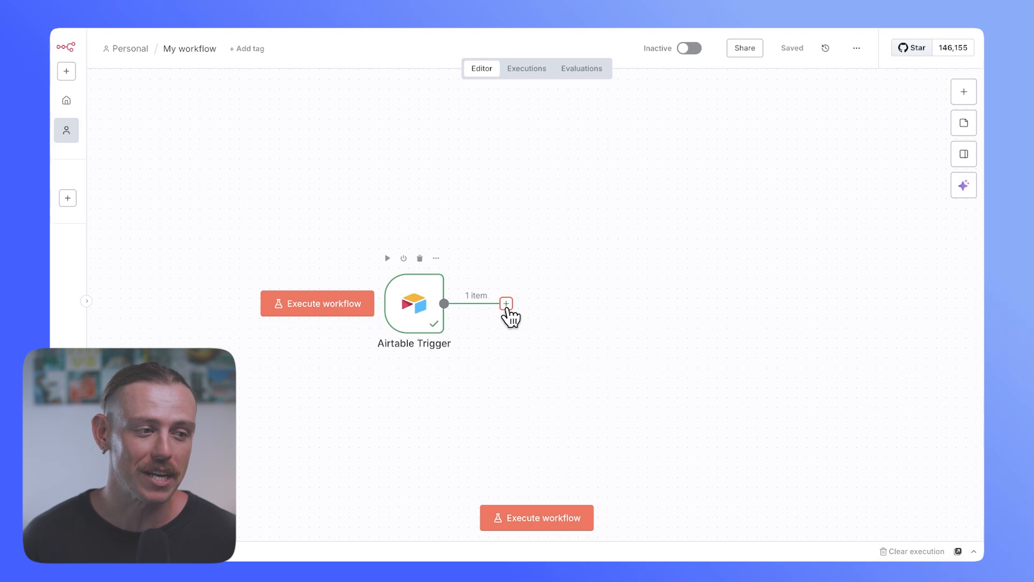
Step: Bring up the next-step chooser after the Airtable Trigger
left_click(506, 303)
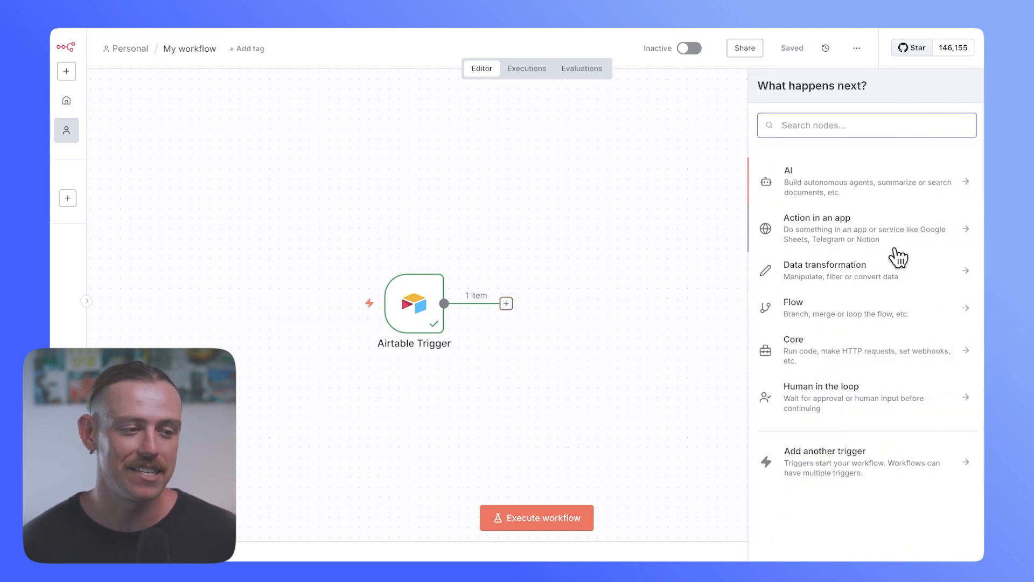
mouse_move(827, 311)
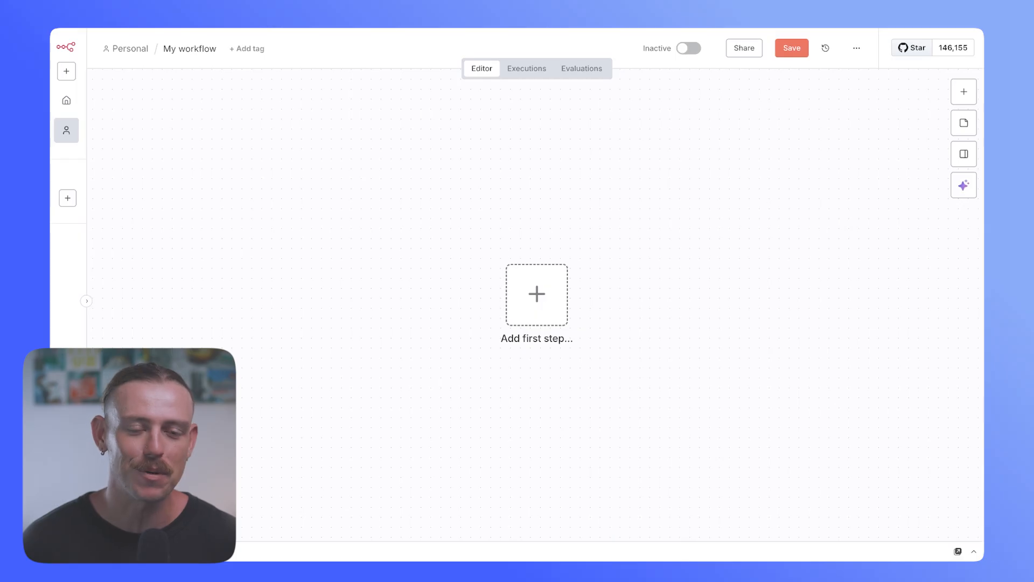
Step: Start the workflow with a Webhook trigger node showing its test URL
left_click(536, 294)
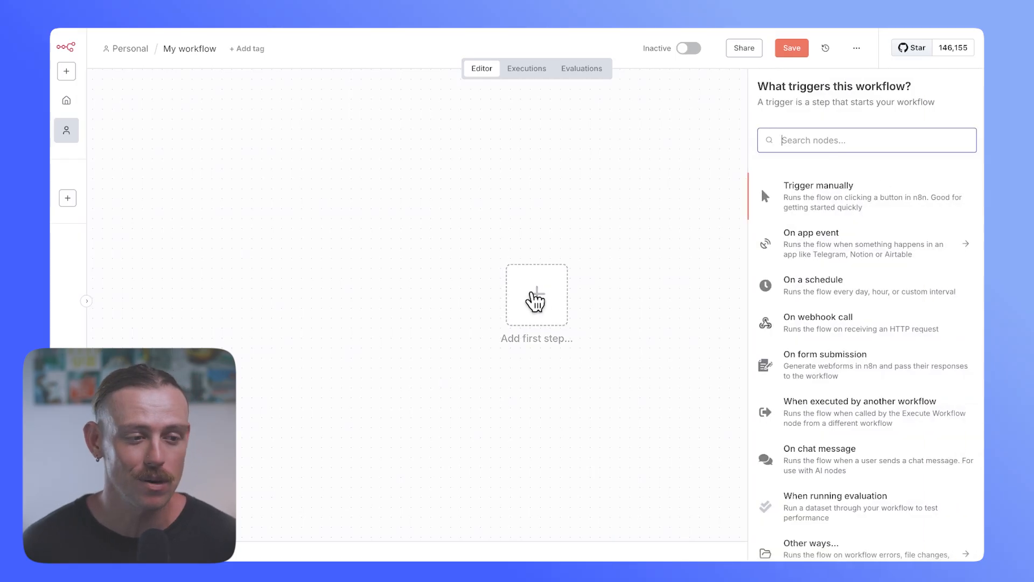
type("webho")
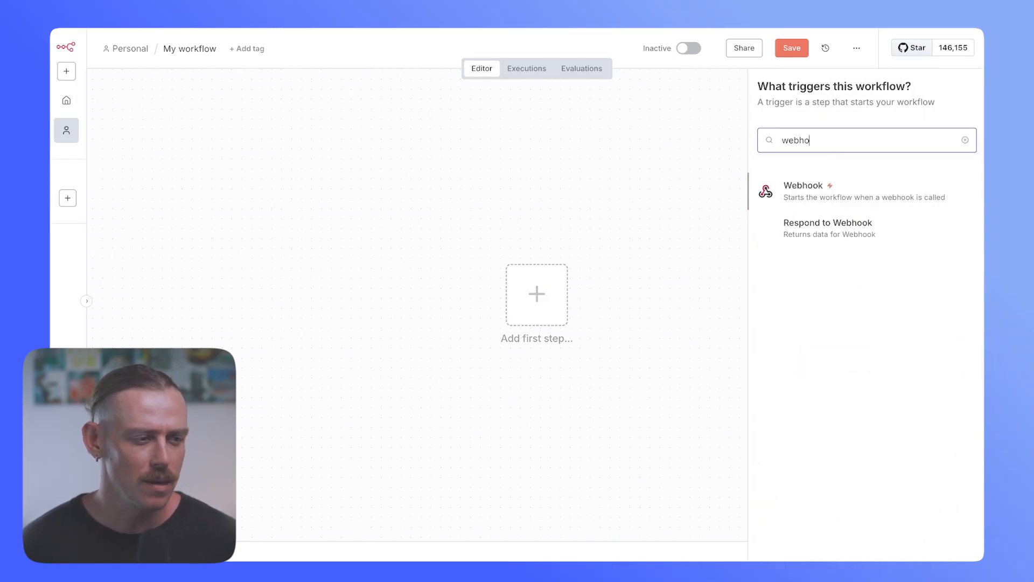
left_click(804, 185)
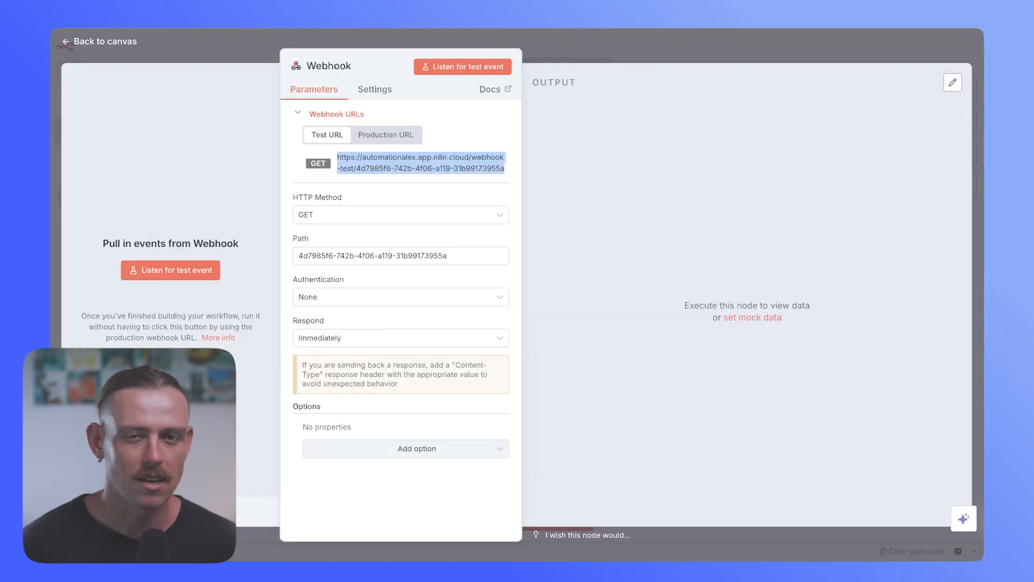
mouse_move(420, 162)
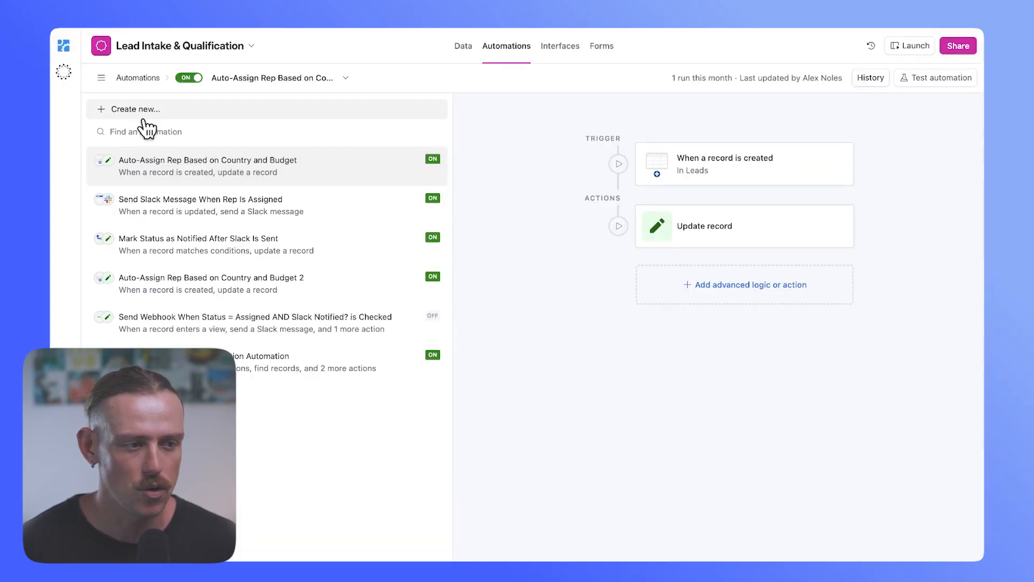
Step: Create an automation triggered when a Leads record's Status is Qualified
left_click(135, 108)
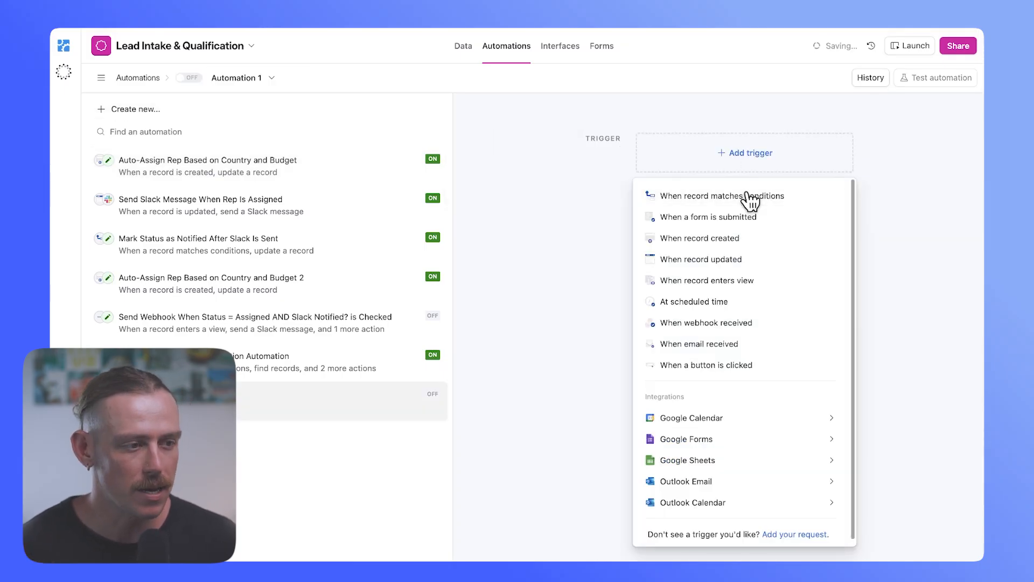
left_click(722, 196)
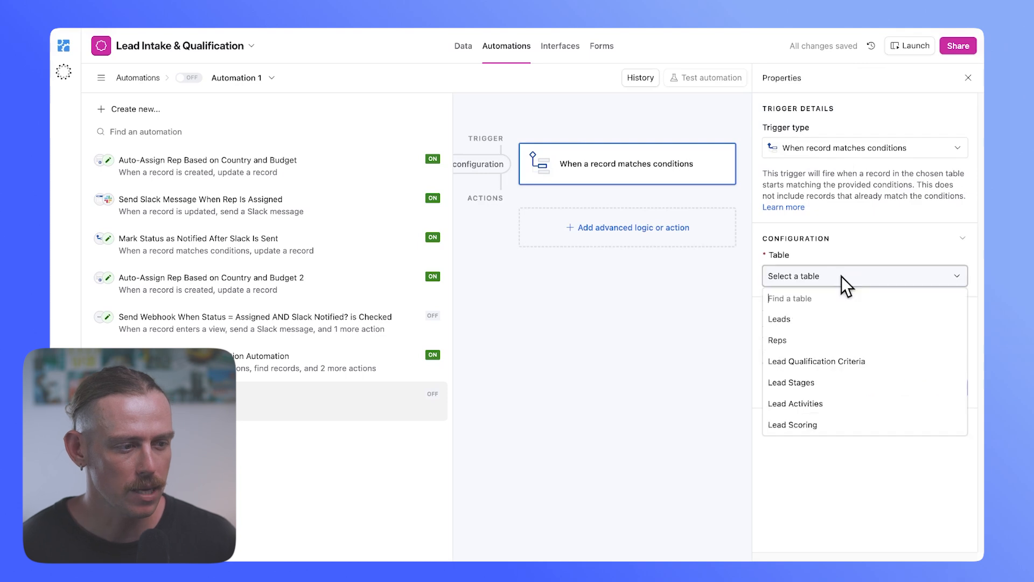
left_click(779, 319)
type("stat")
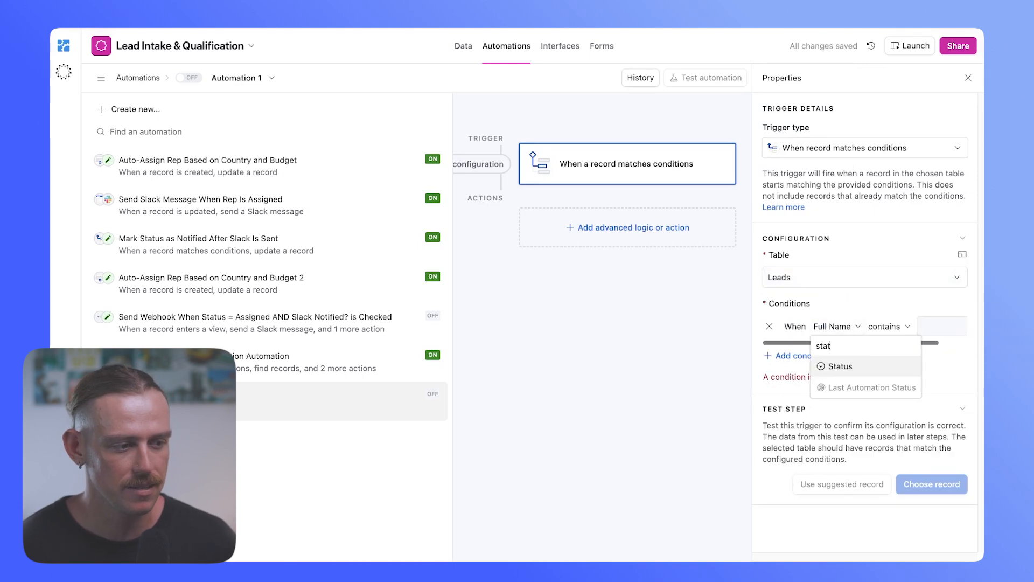
left_click(841, 367)
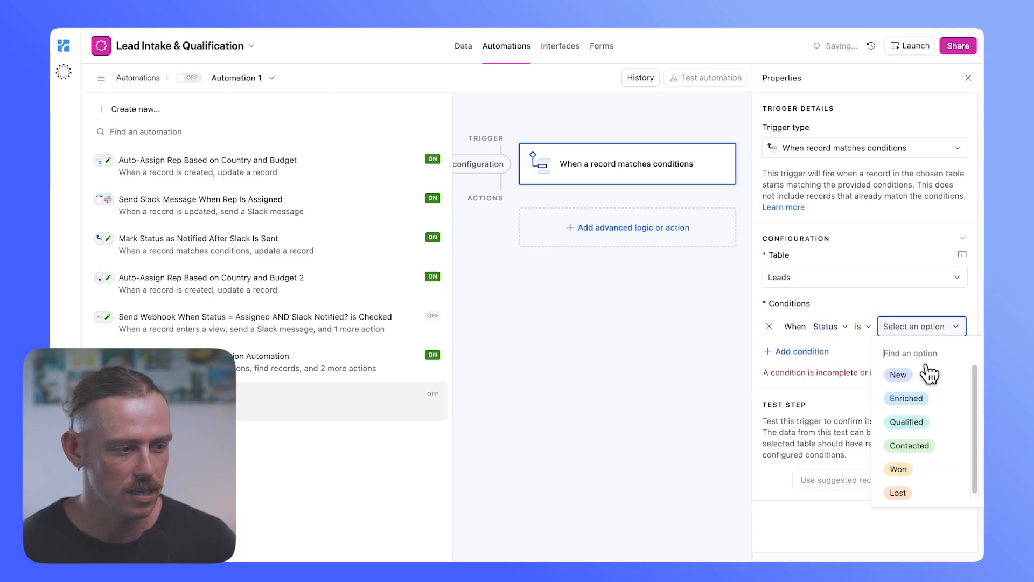
left_click(907, 421)
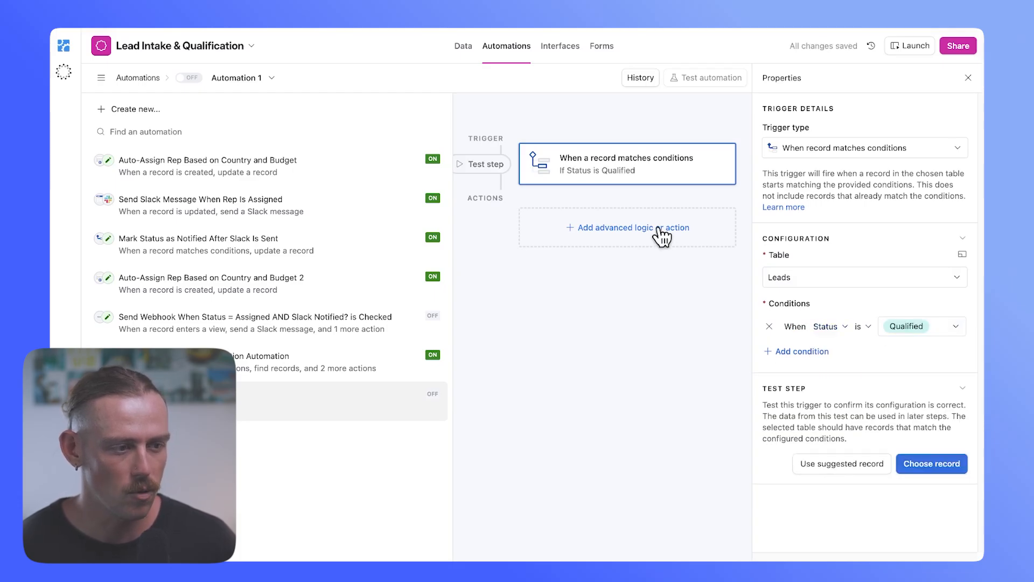
Step: Add a Run script action to the automation
left_click(627, 227)
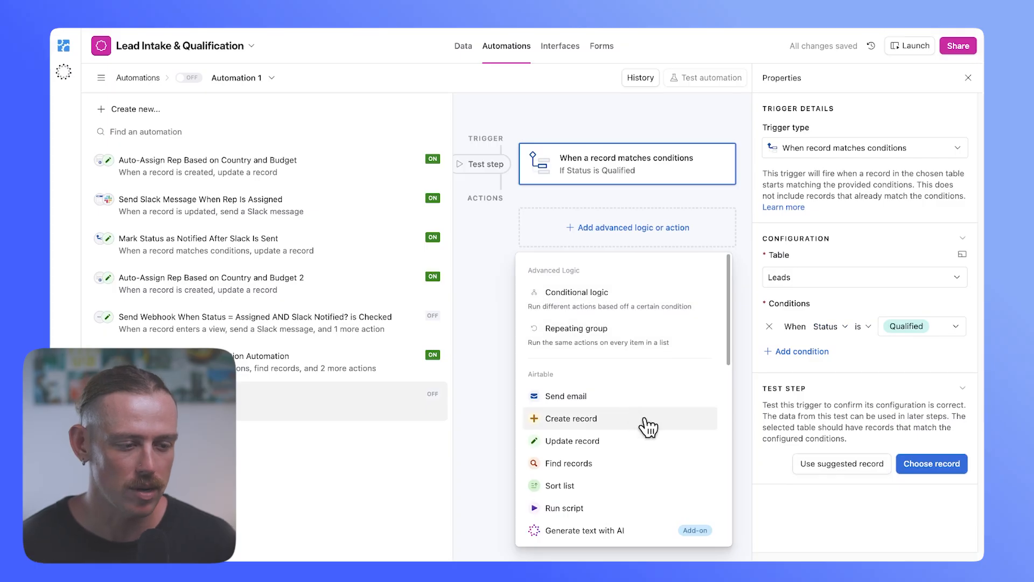
left_click(564, 507)
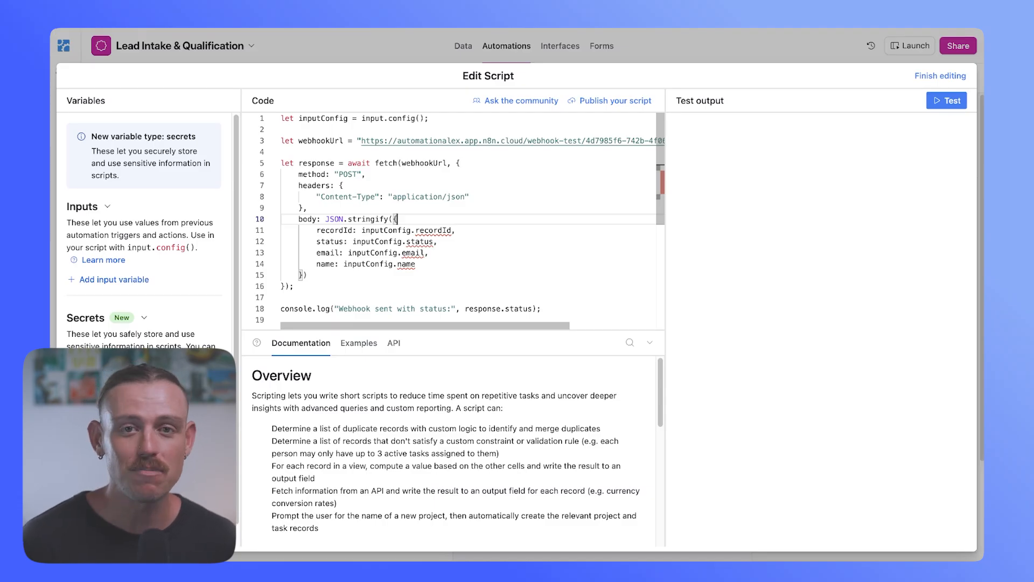
Step: Paste the fetch code POSTing recordId, status, email and name JSON to the n8n webhook URL
left_click(144, 317)
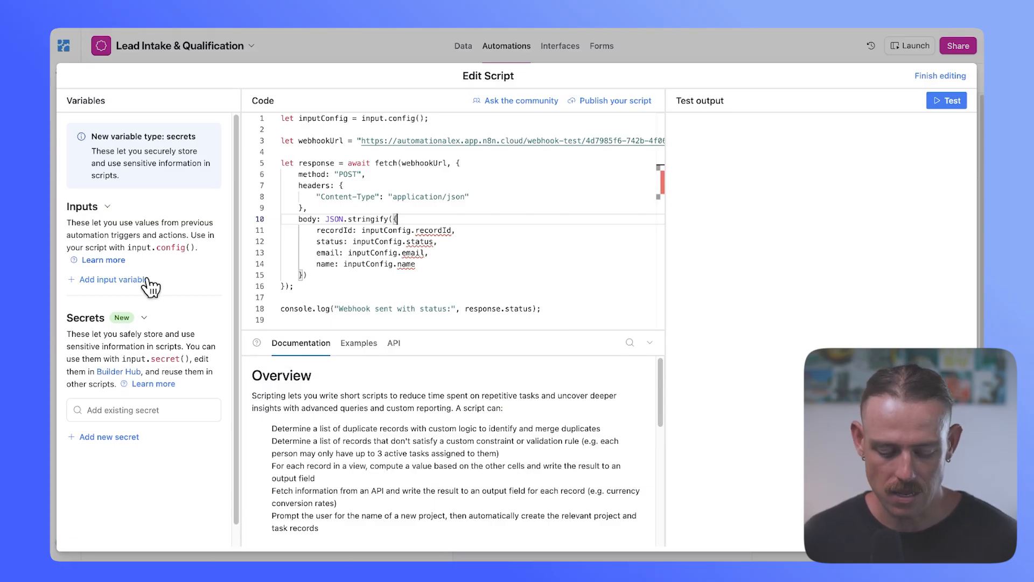
Step: Add input variable recordId mapped to the Airtable record ID
left_click(113, 280)
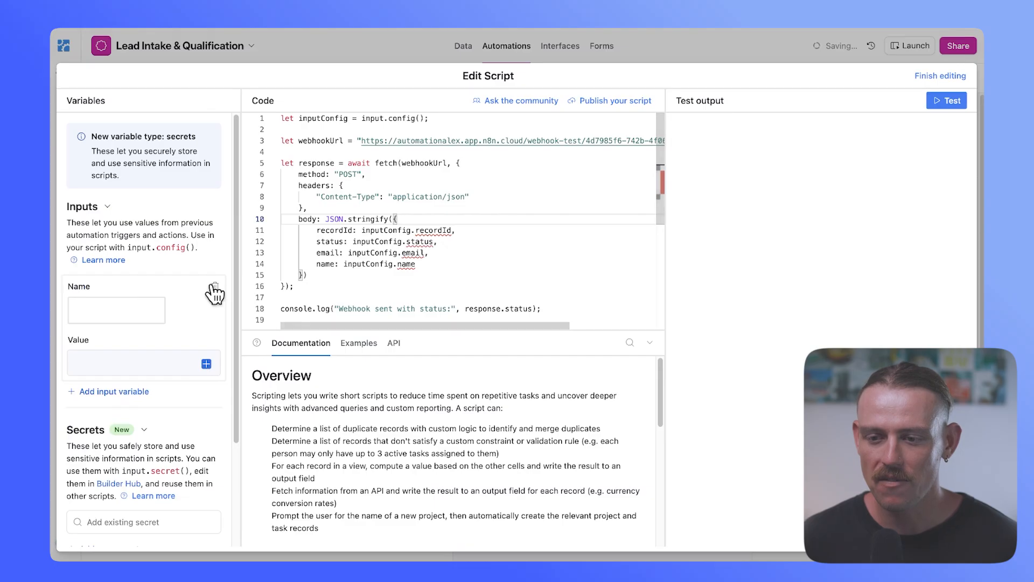
type("recordId")
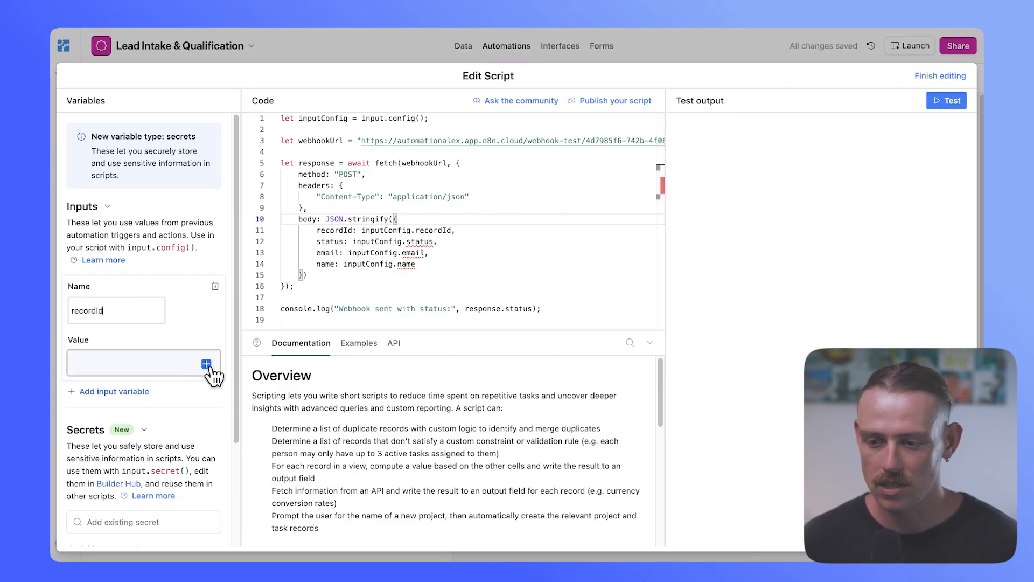
left_click(206, 363)
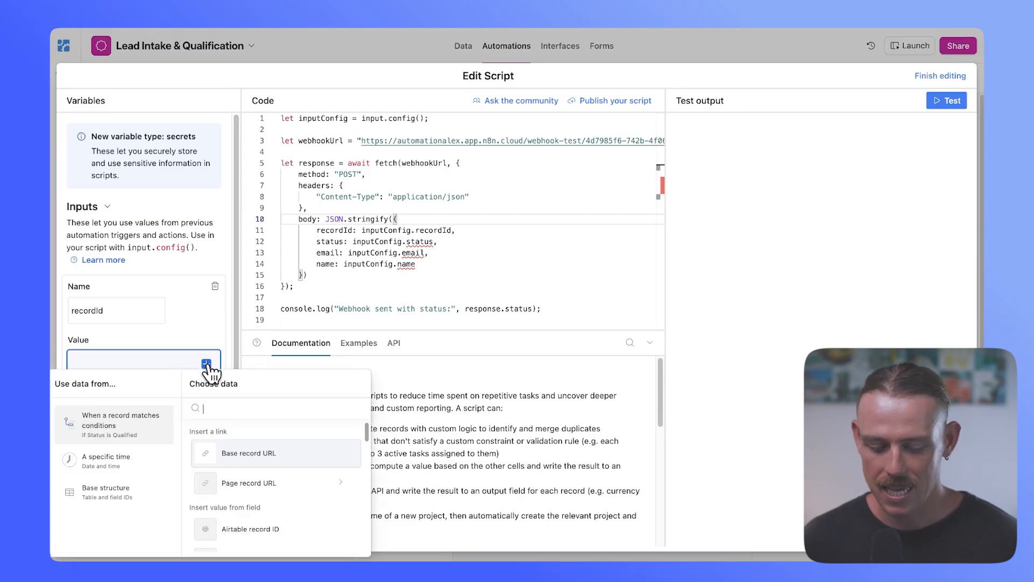
left_click(251, 528)
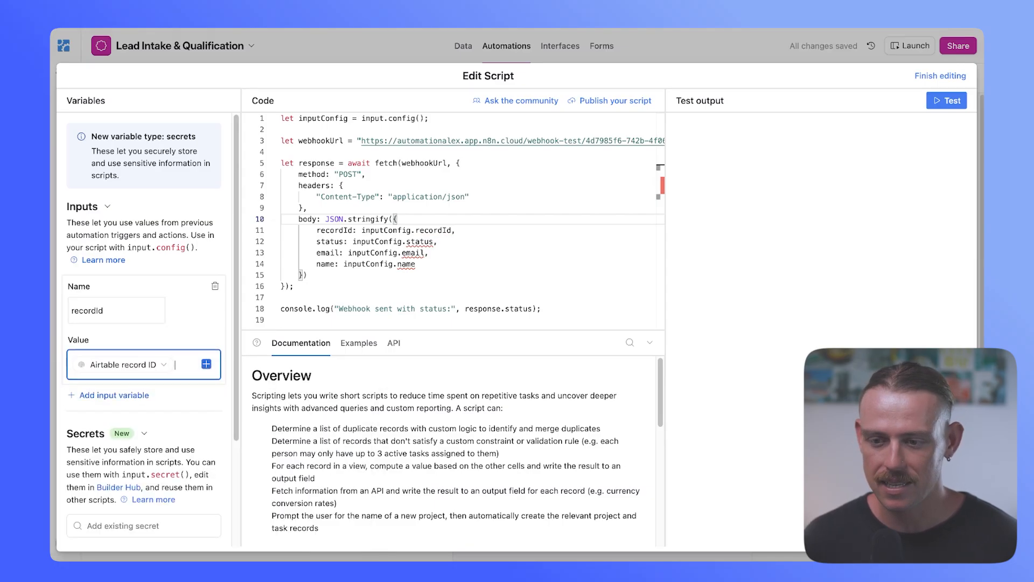
Step: Add input variable status mapped to the record's Status field
left_click(114, 395)
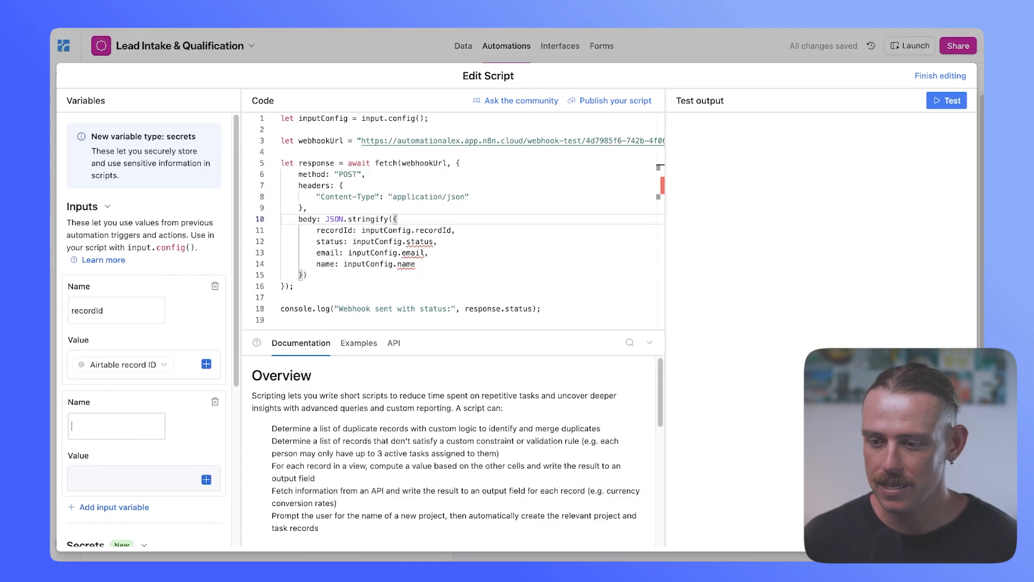
type("status")
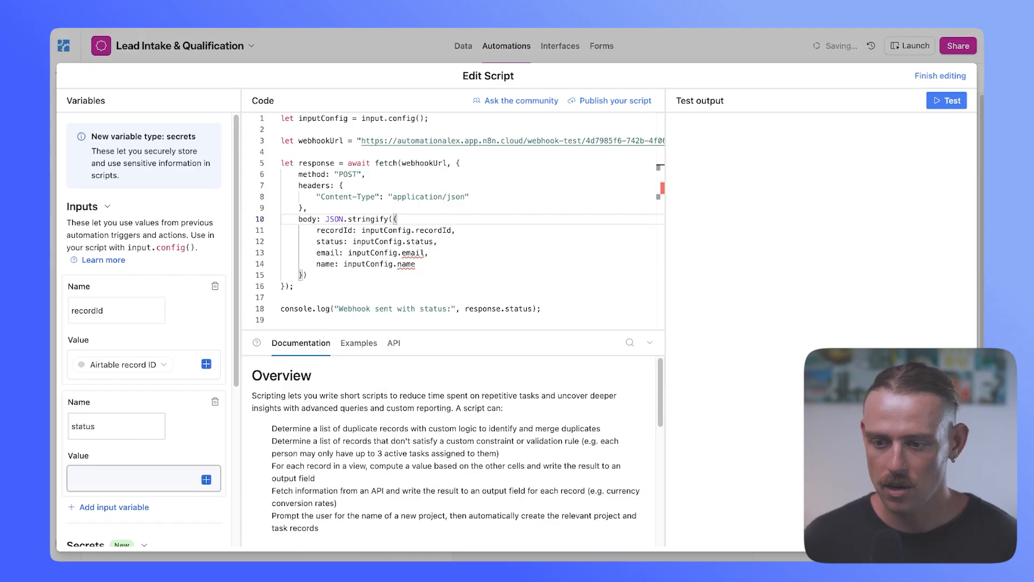
left_click(204, 480)
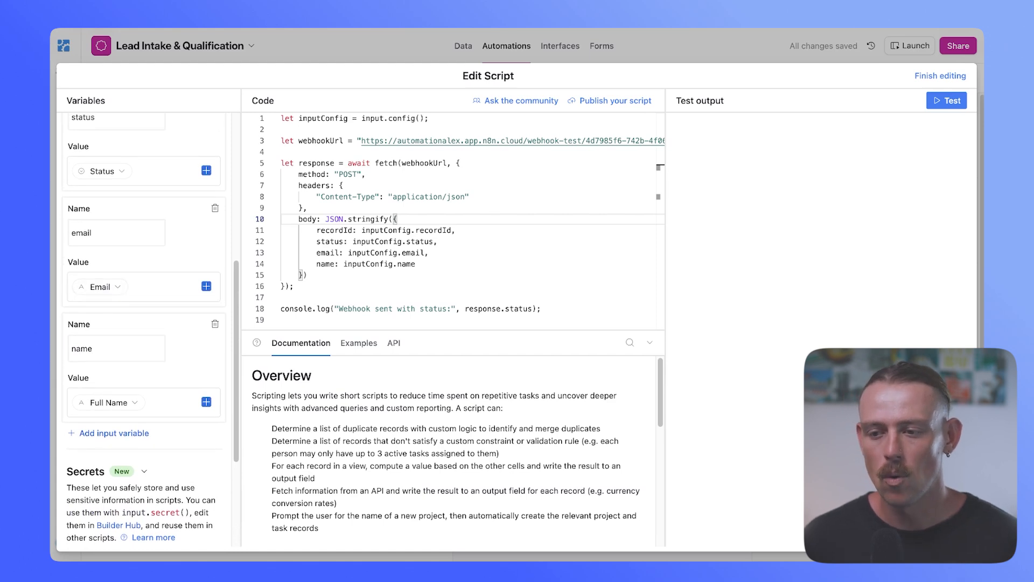
double_click(325, 252)
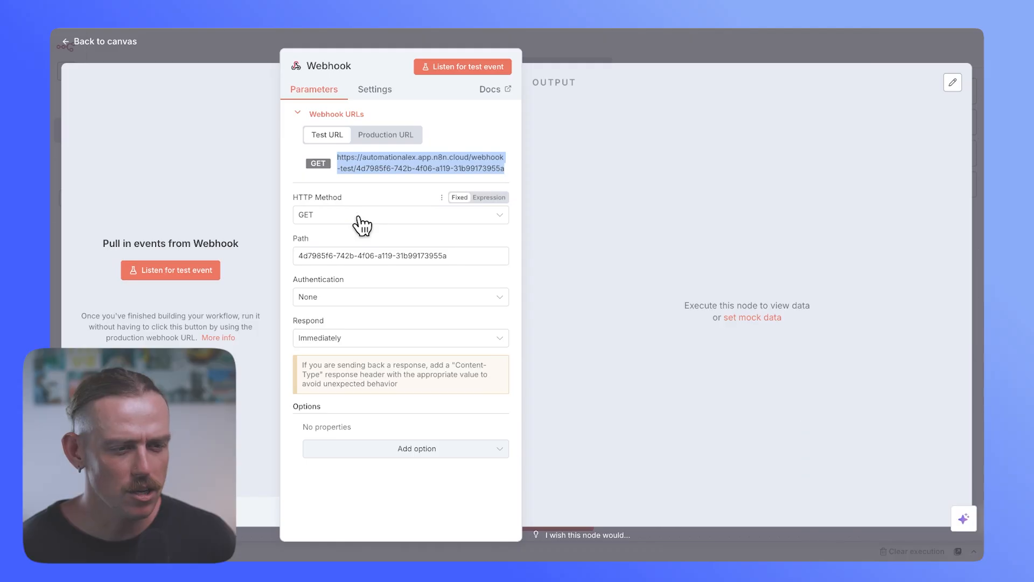
Step: Review the Webhook HTTP method, replace it with an Airtable Trigger and save the workflow
left_click(400, 215)
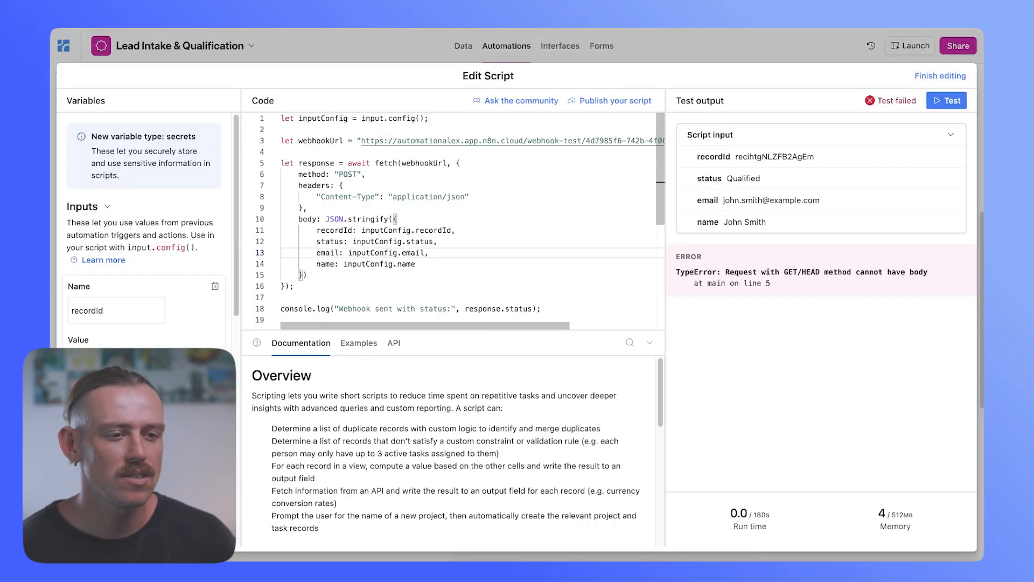
left_click(947, 100)
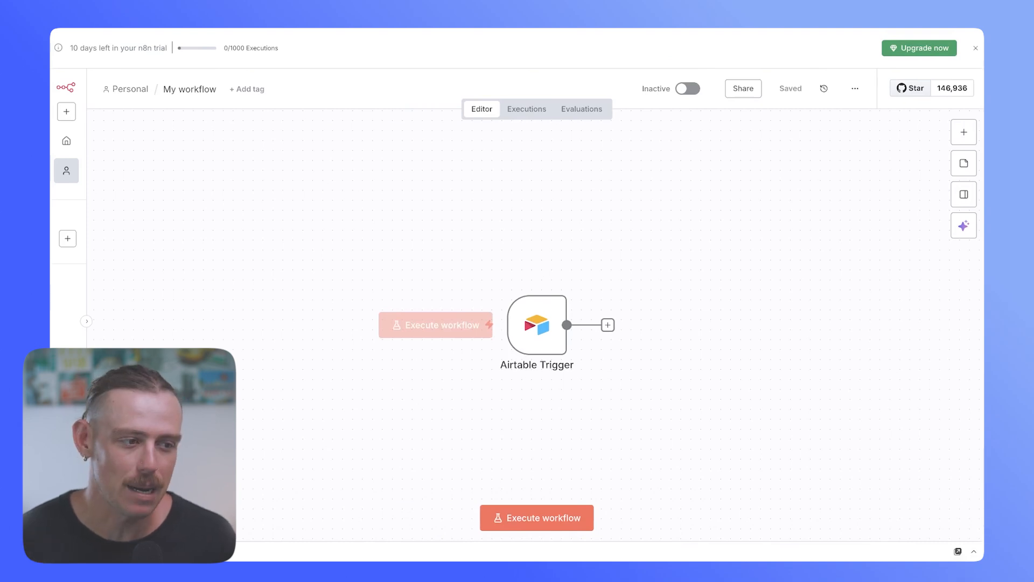
Step: Set the Airtable Trigger to poll on a custom cron expression '0 14 * * *'
double_click(537, 325)
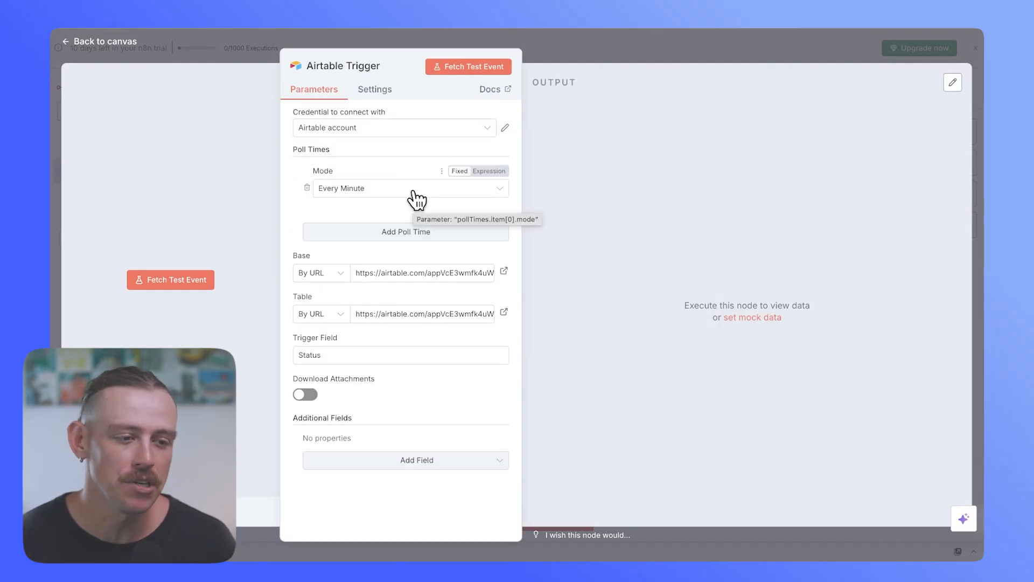
left_click(410, 188)
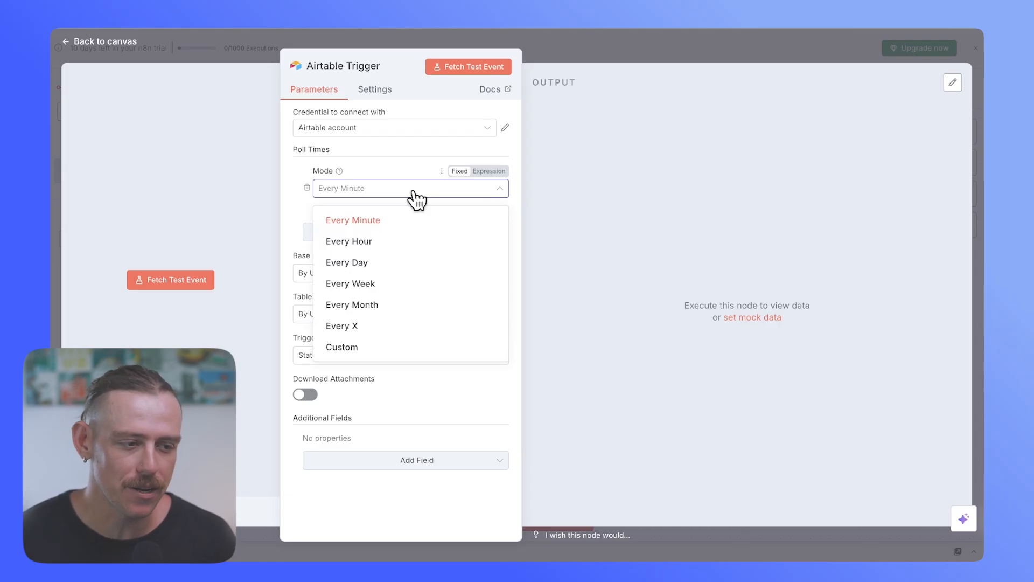
mouse_move(437, 246)
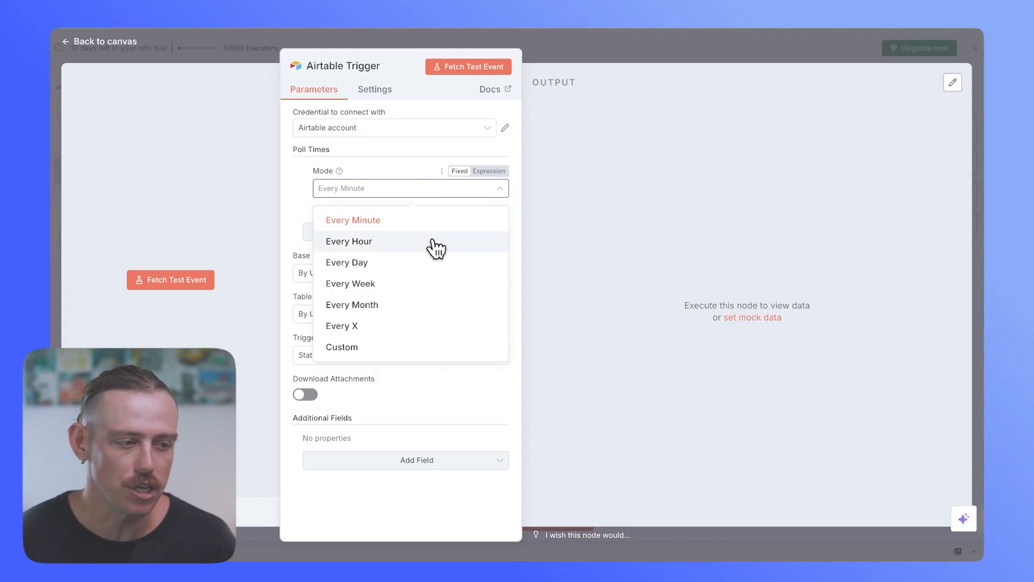
left_click(341, 346)
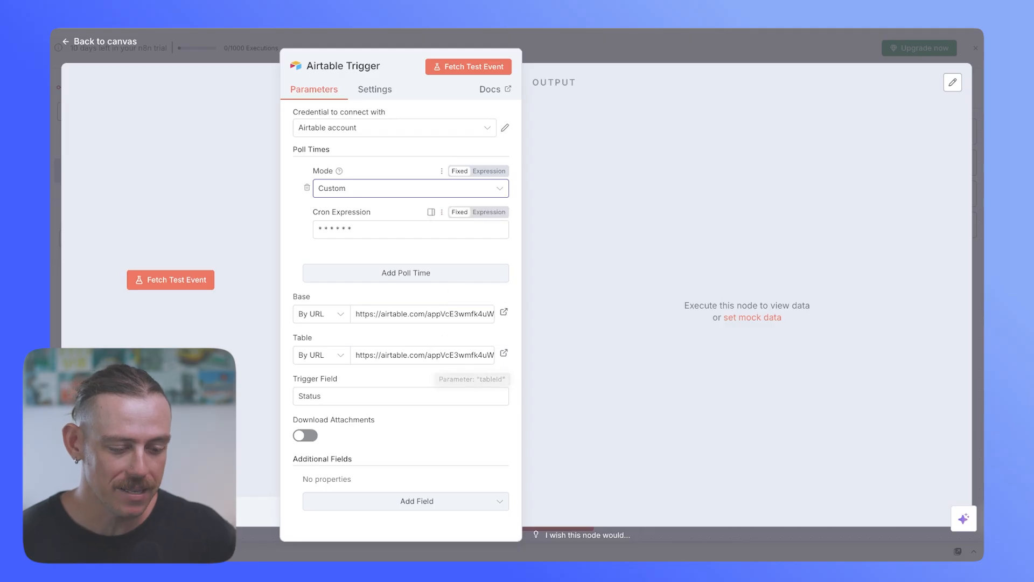
left_click(410, 188)
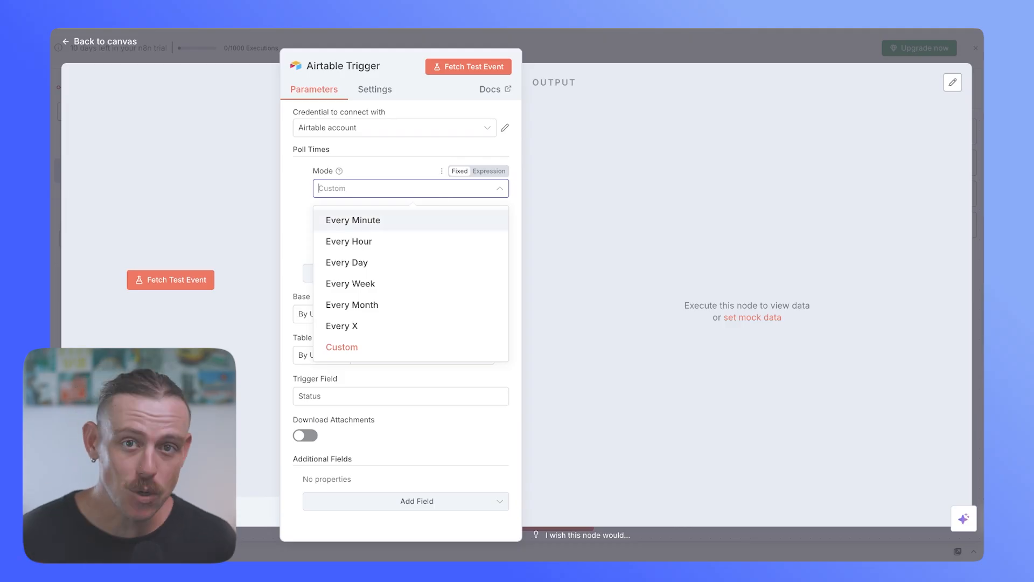
left_click(342, 346)
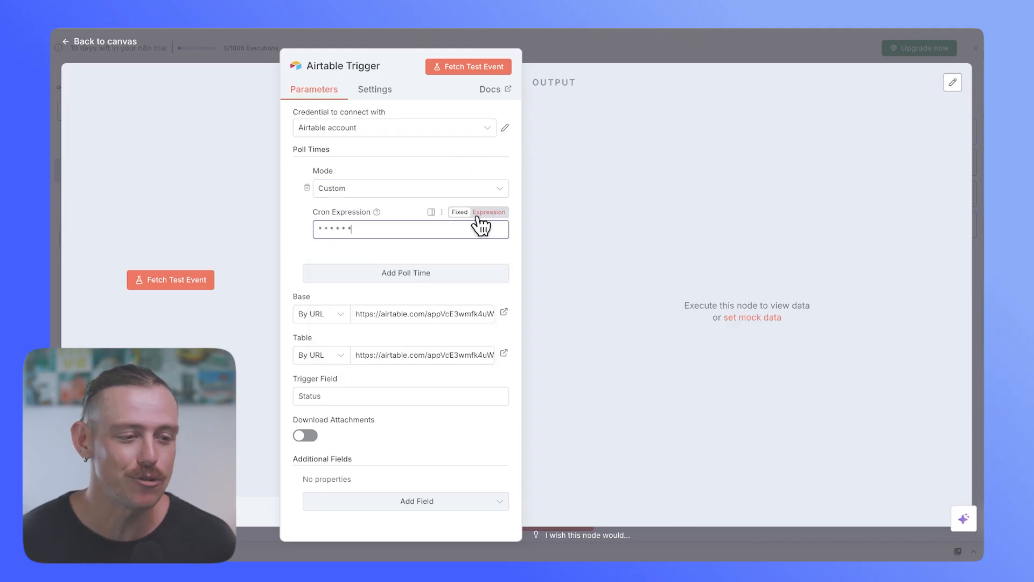
left_click(480, 228)
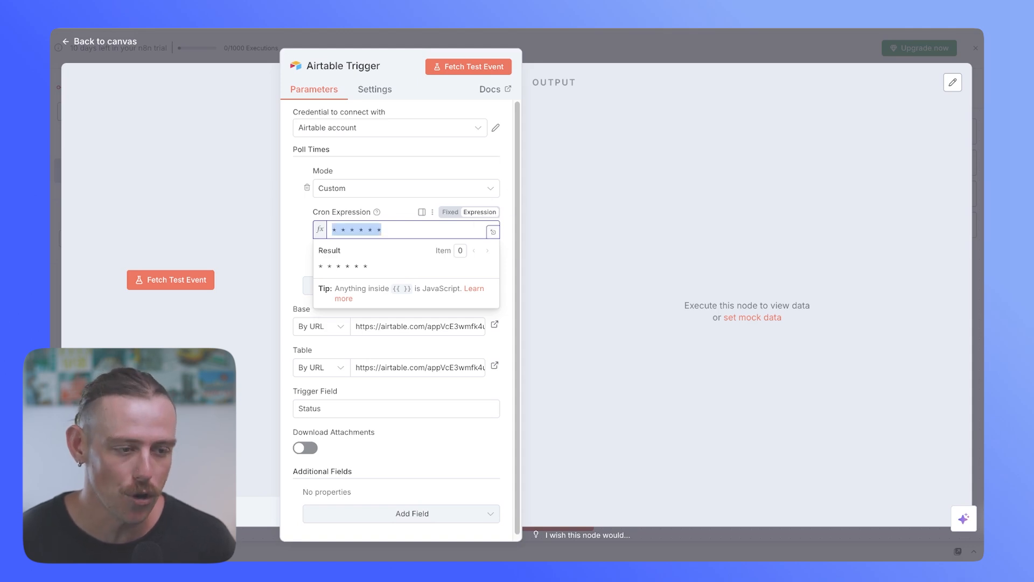
type("0 14 * * *")
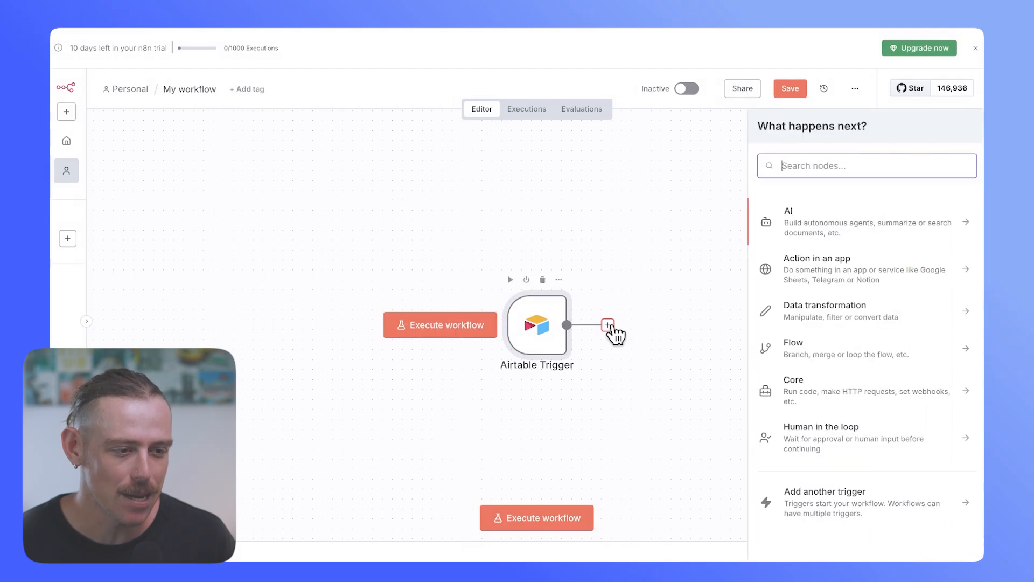
Step: Search the next-node chooser for 'airtab' and select the Airtable node
type("airtab")
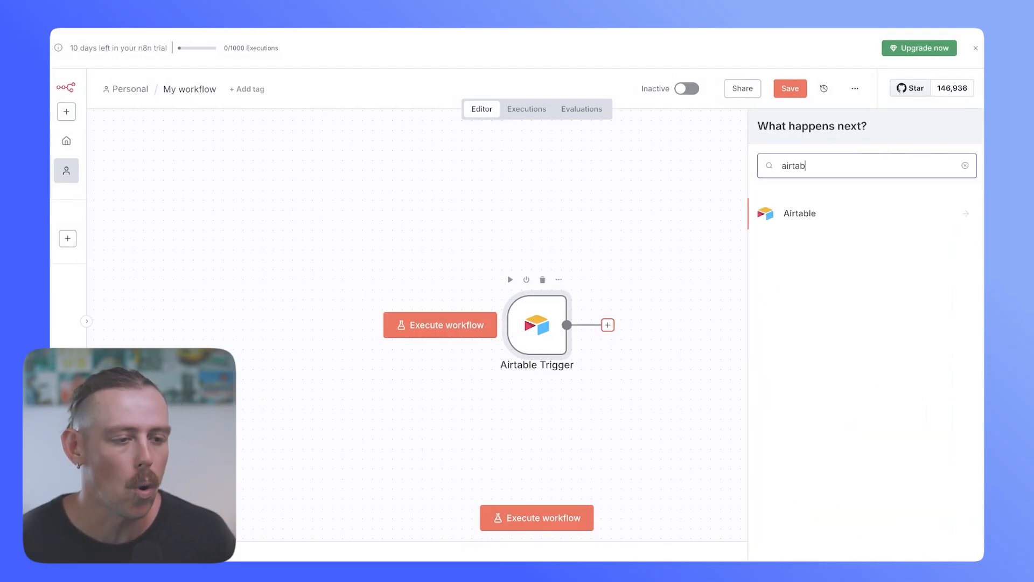
left_click(798, 213)
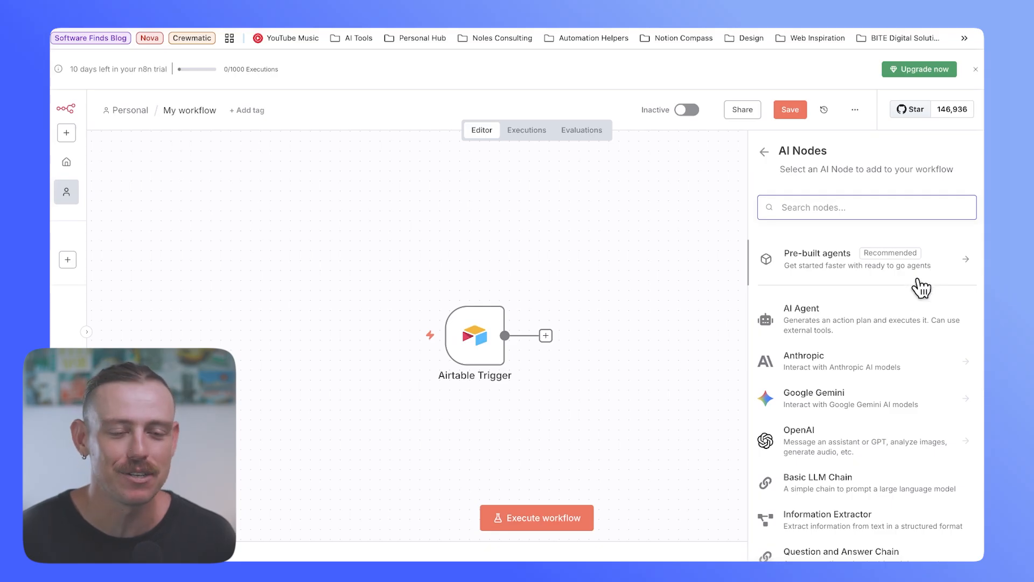
Step: Add an AI Agent, then search 'ai' in the node picker and choose Slack instead
left_click(801, 319)
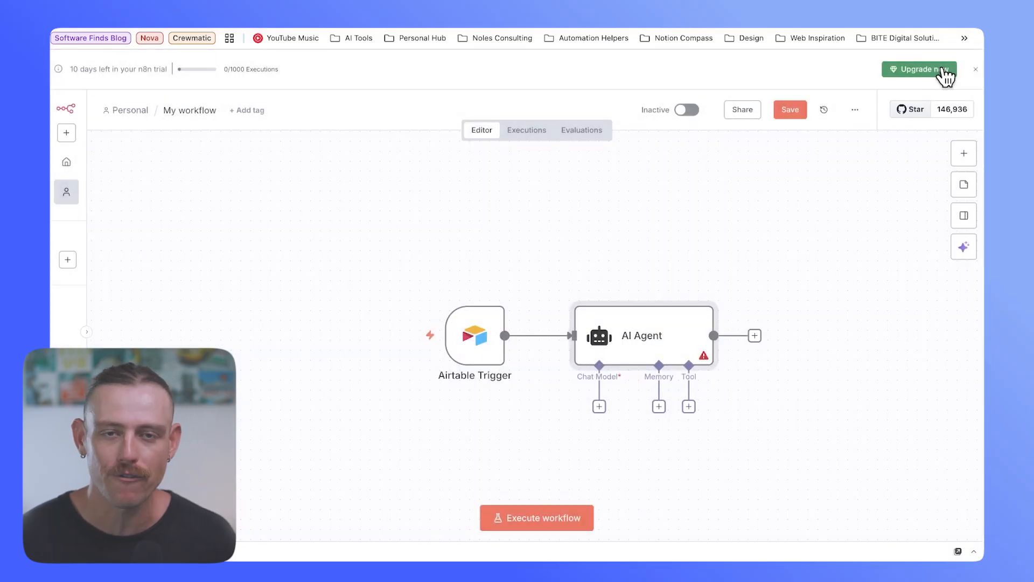
mouse_move(671, 337)
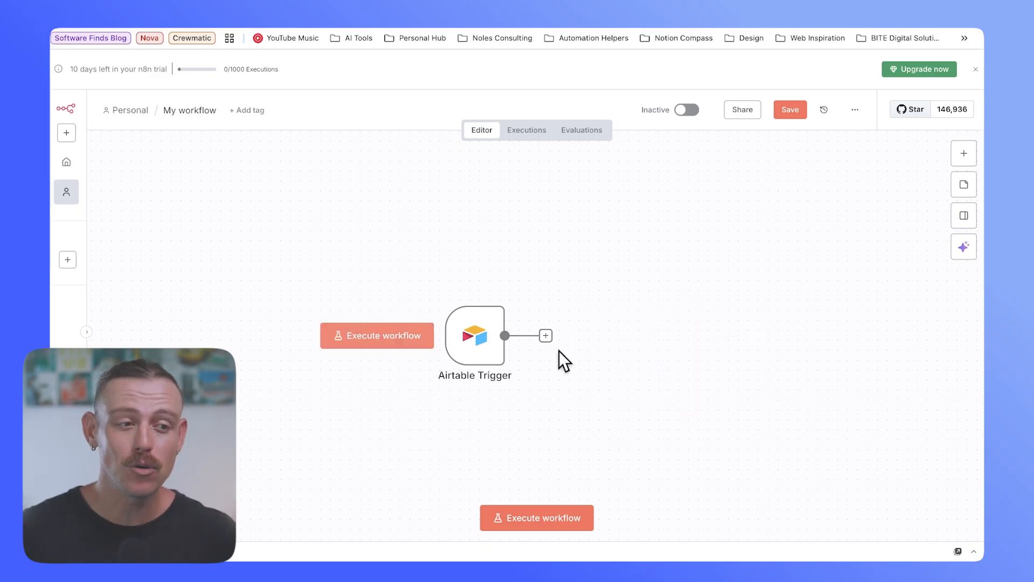
left_click(545, 336)
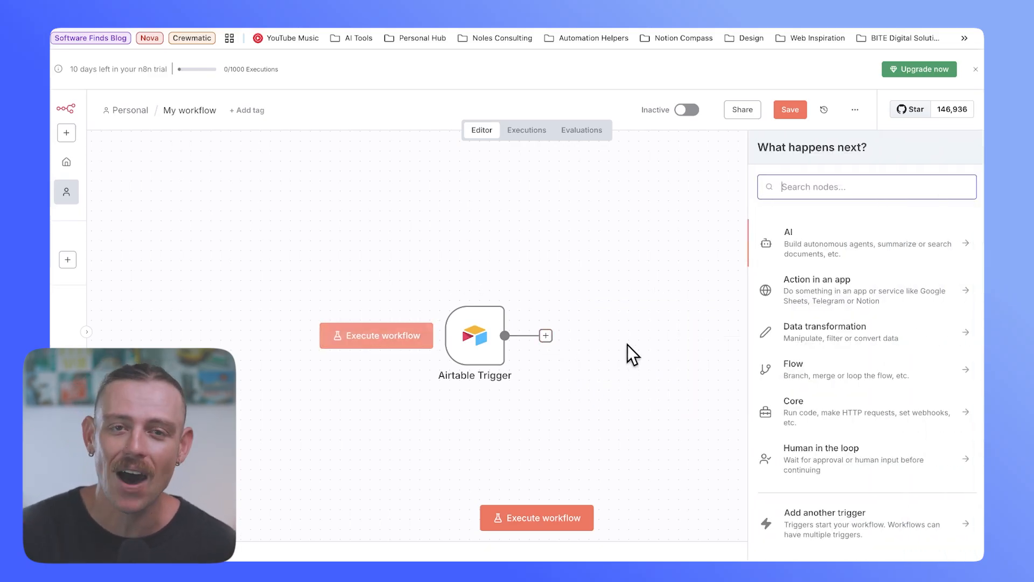
type("ai")
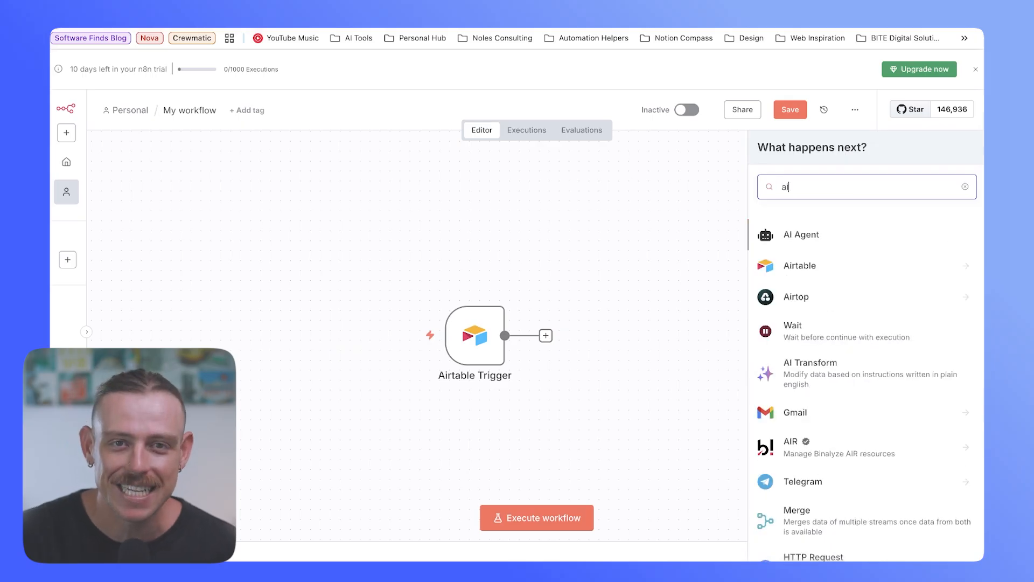
mouse_move(846, 243)
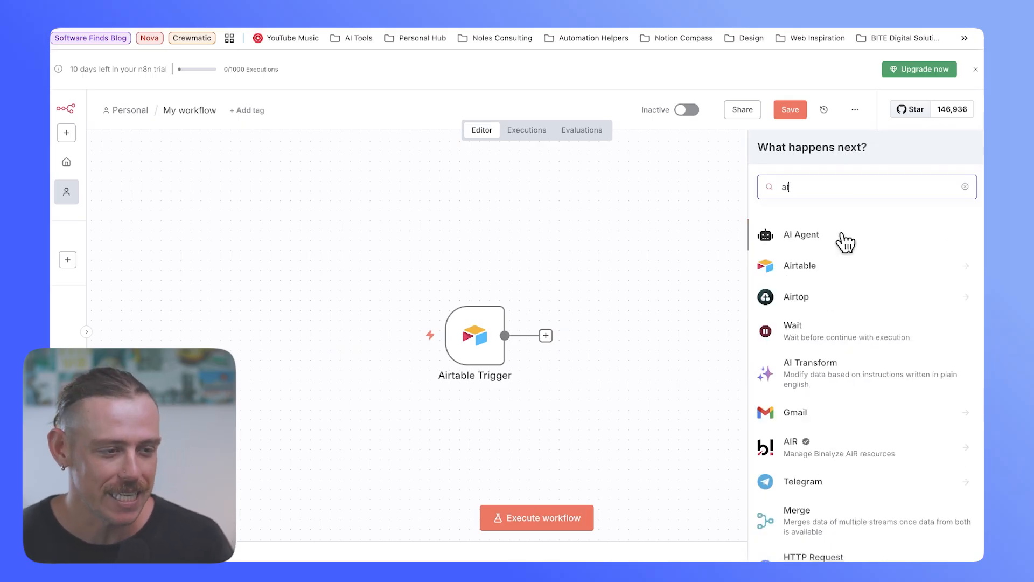
scroll("down", 3)
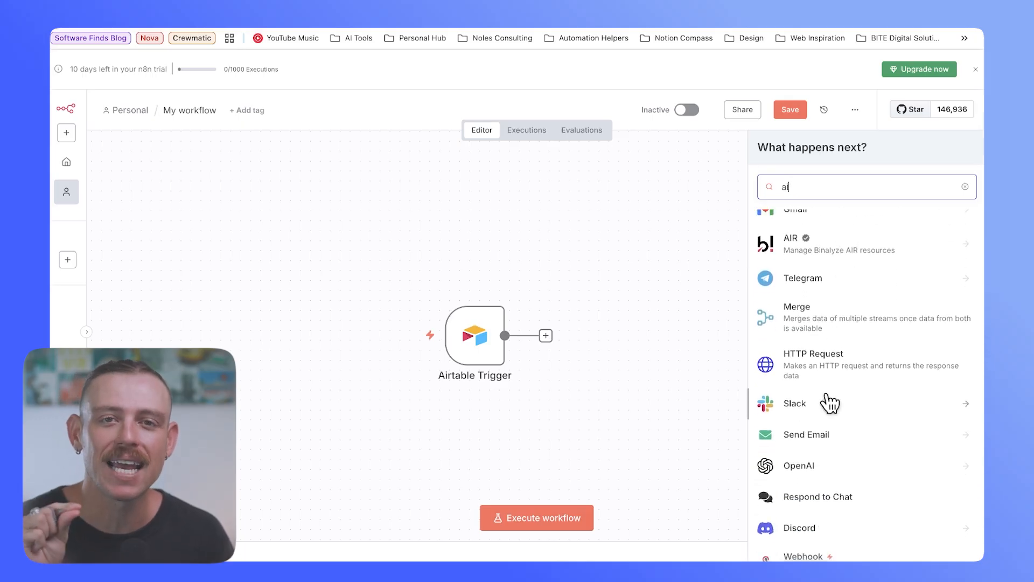
left_click(798, 466)
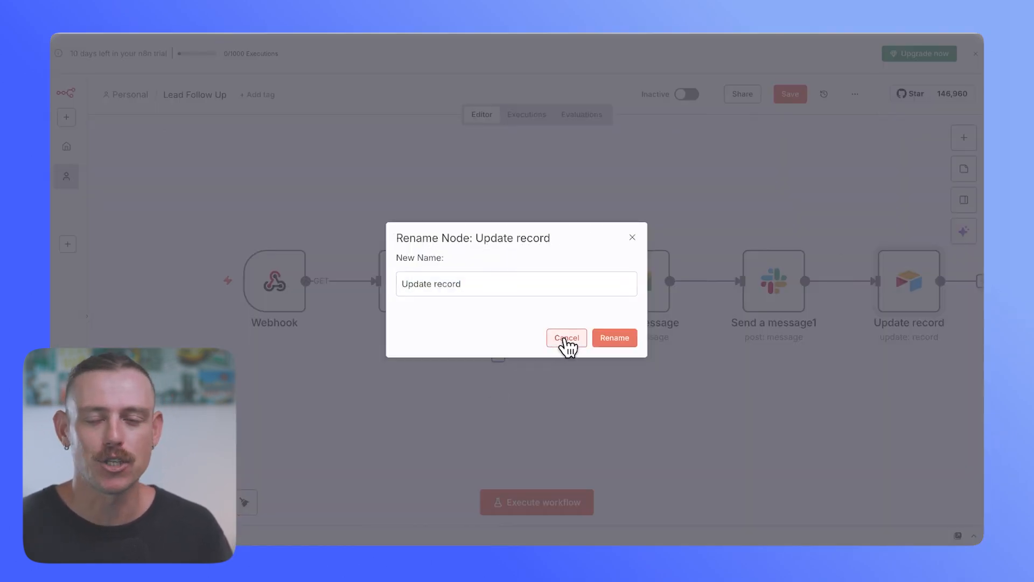
Step: Cancel renaming the Update record node and view the Slack Send a message1 settings
left_click(566, 337)
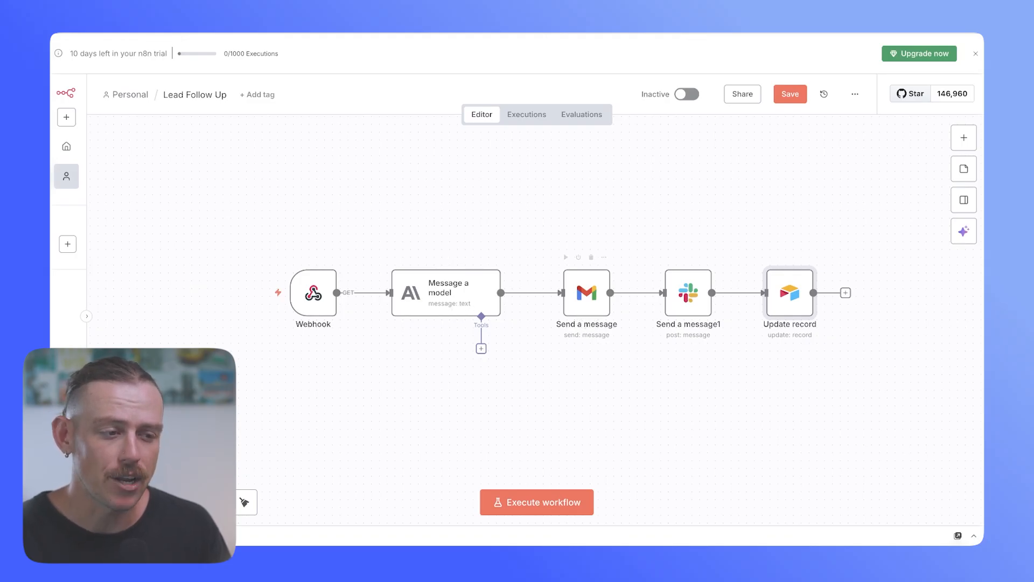
mouse_move(688, 307)
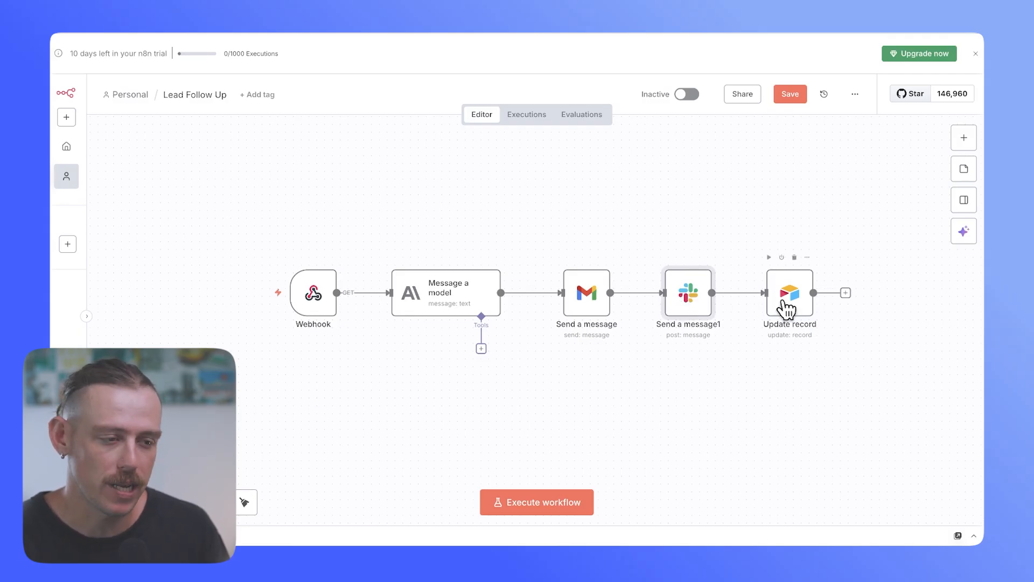
mouse_move(501, 310)
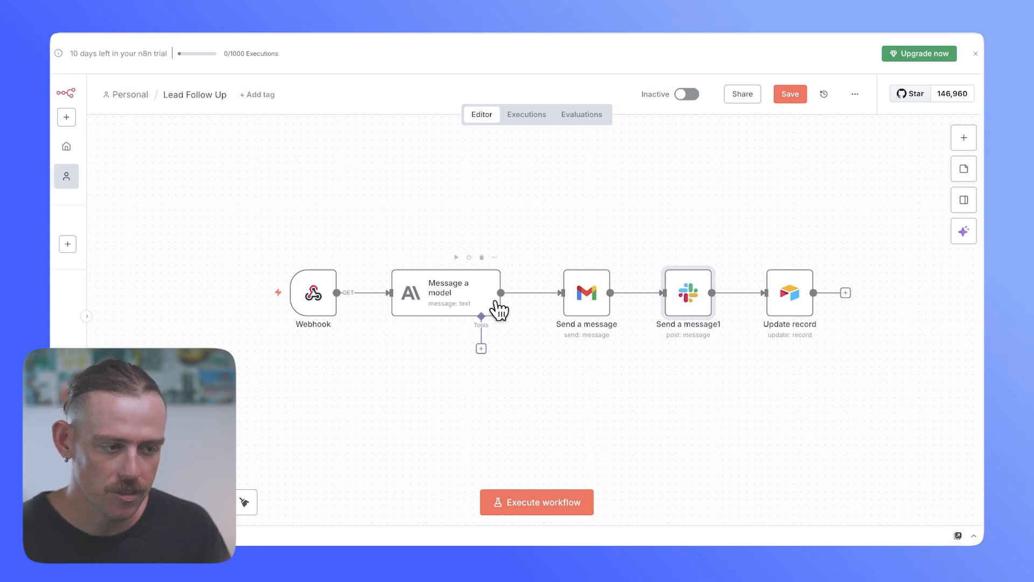
mouse_move(322, 310)
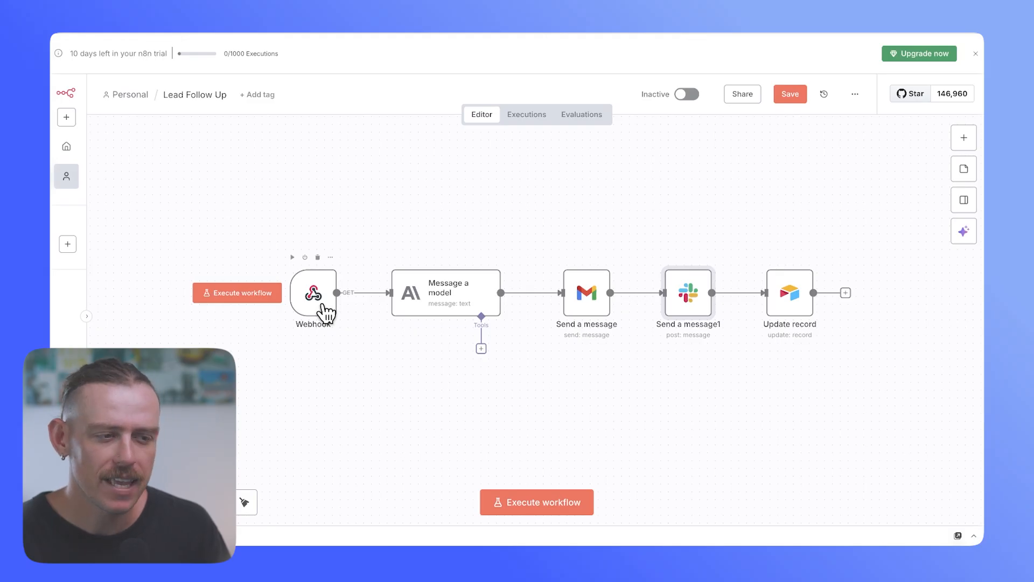
mouse_move(330, 293)
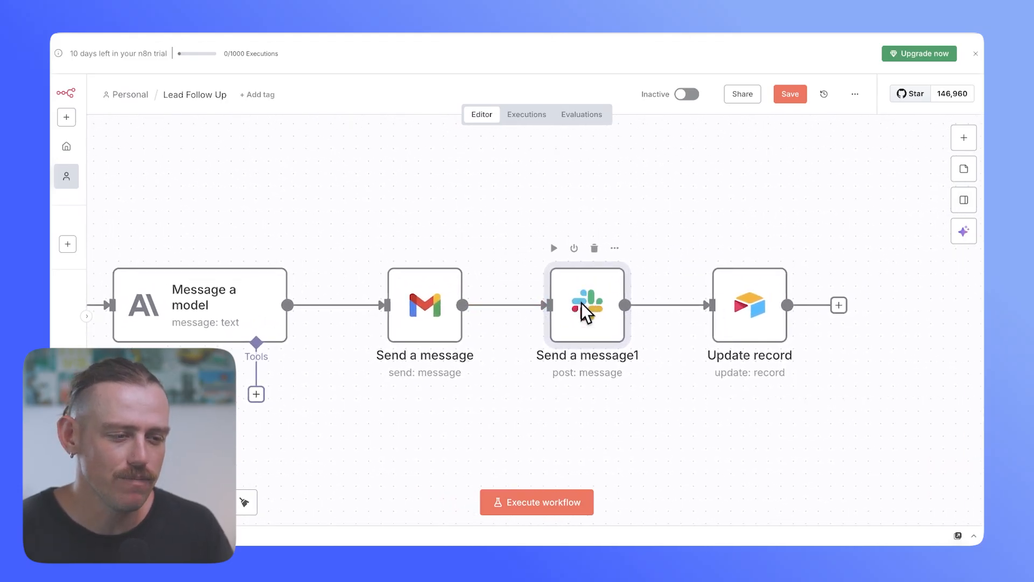
double_click(586, 305)
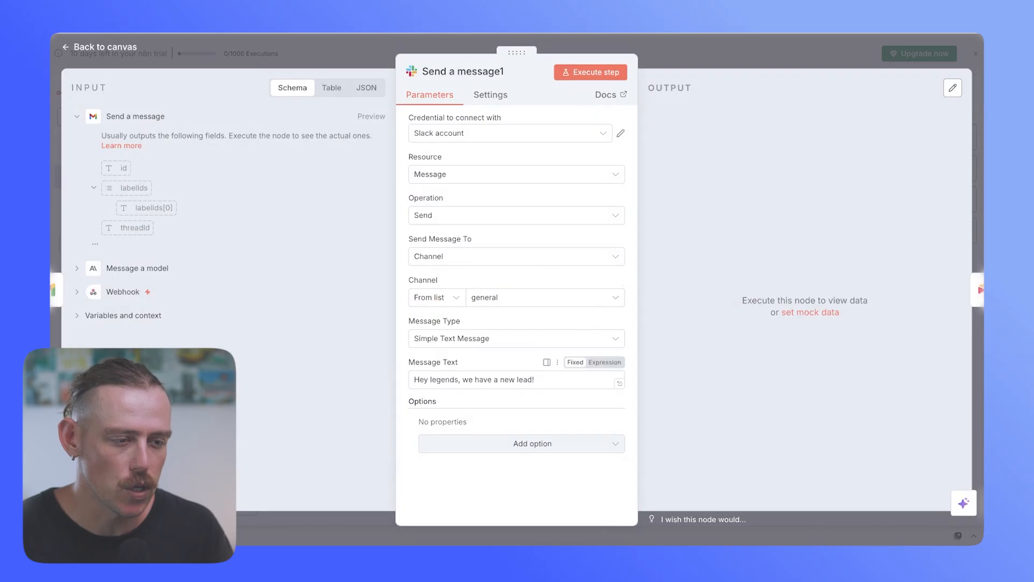